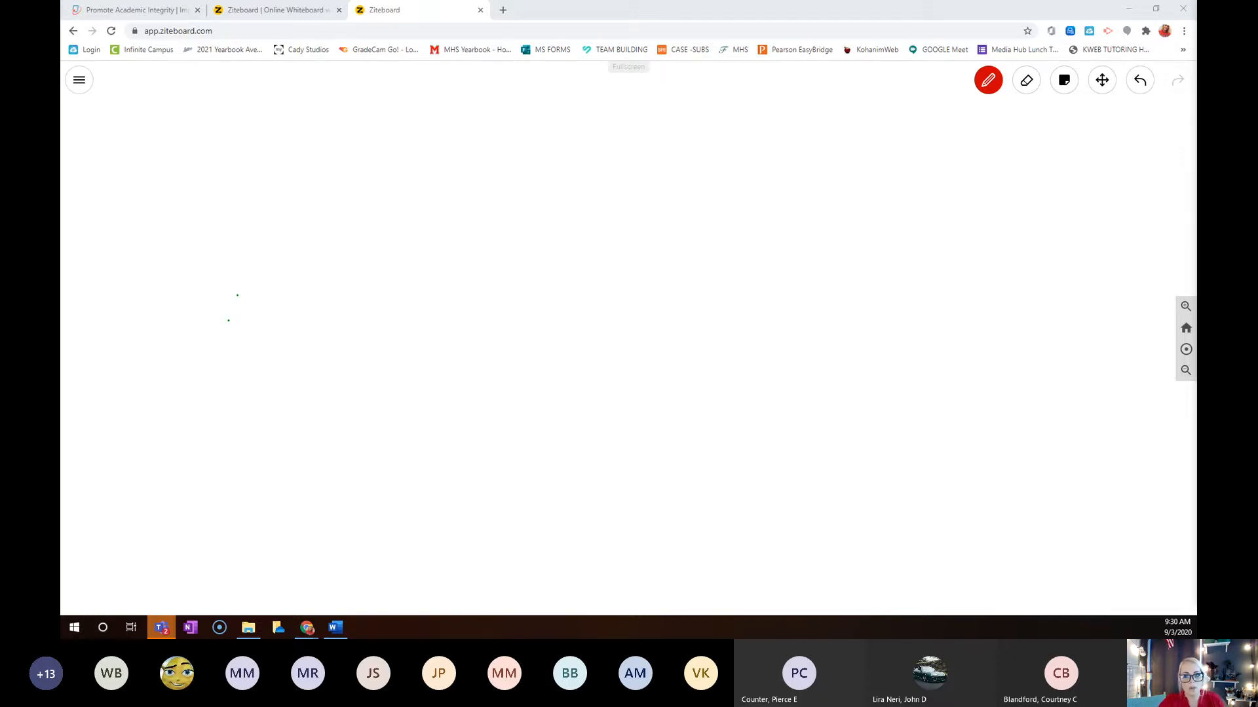
# Step: Pick the red pen and sketch the right half of a heart outline in the upper left
pyautogui.click(988, 79)
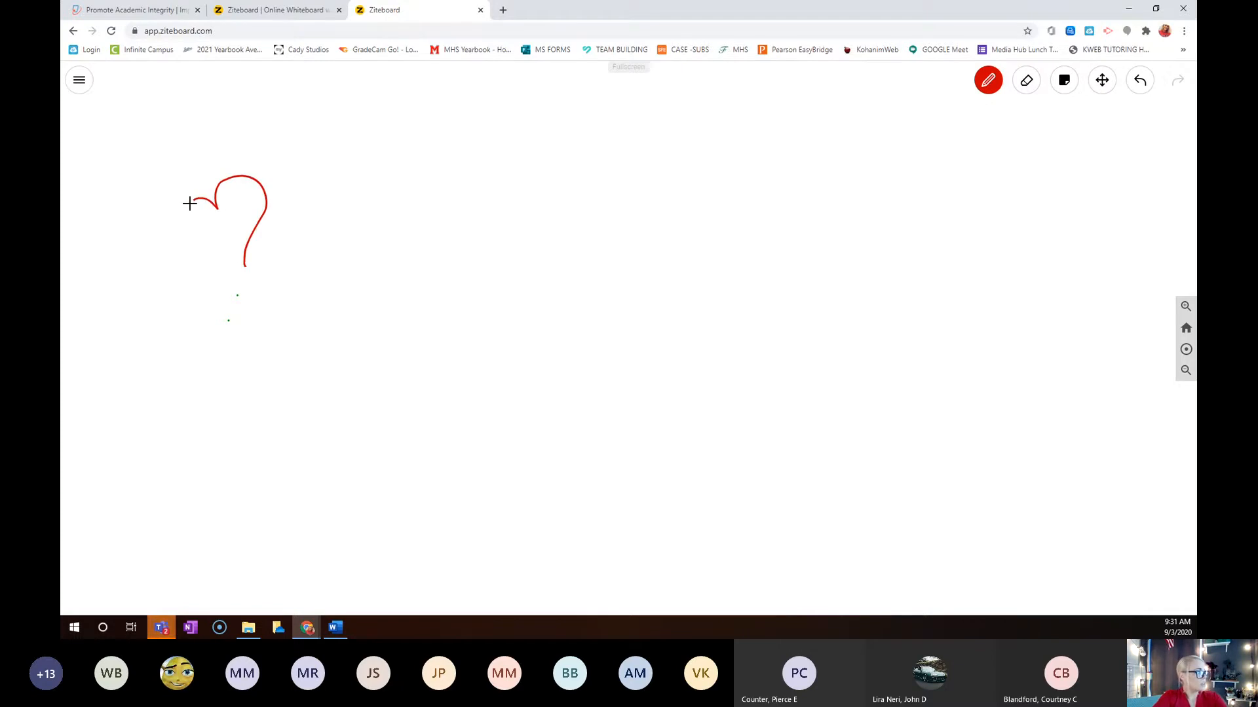
# Step: Close the red heart outline, then start a rounded second heart shape to its right
pyautogui.moveTo(190, 204); pyautogui.dragTo(246, 267)
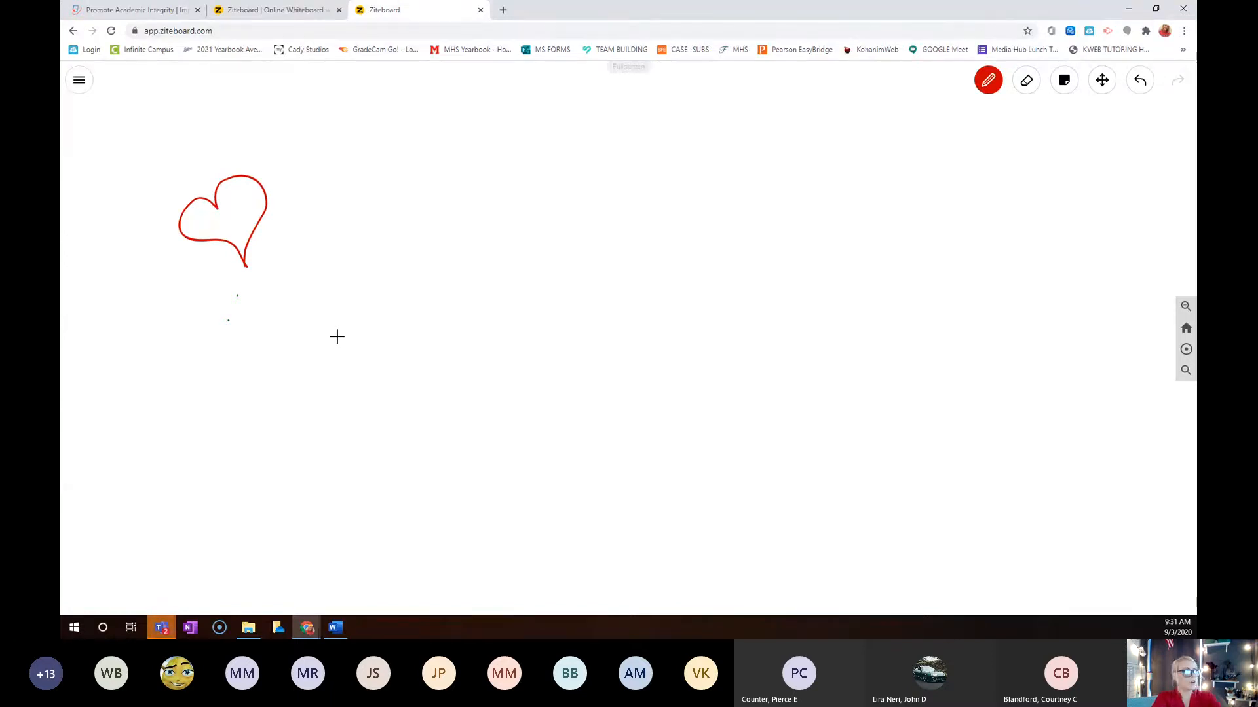
pyautogui.moveTo(331, 263); pyautogui.dragTo(360, 365)
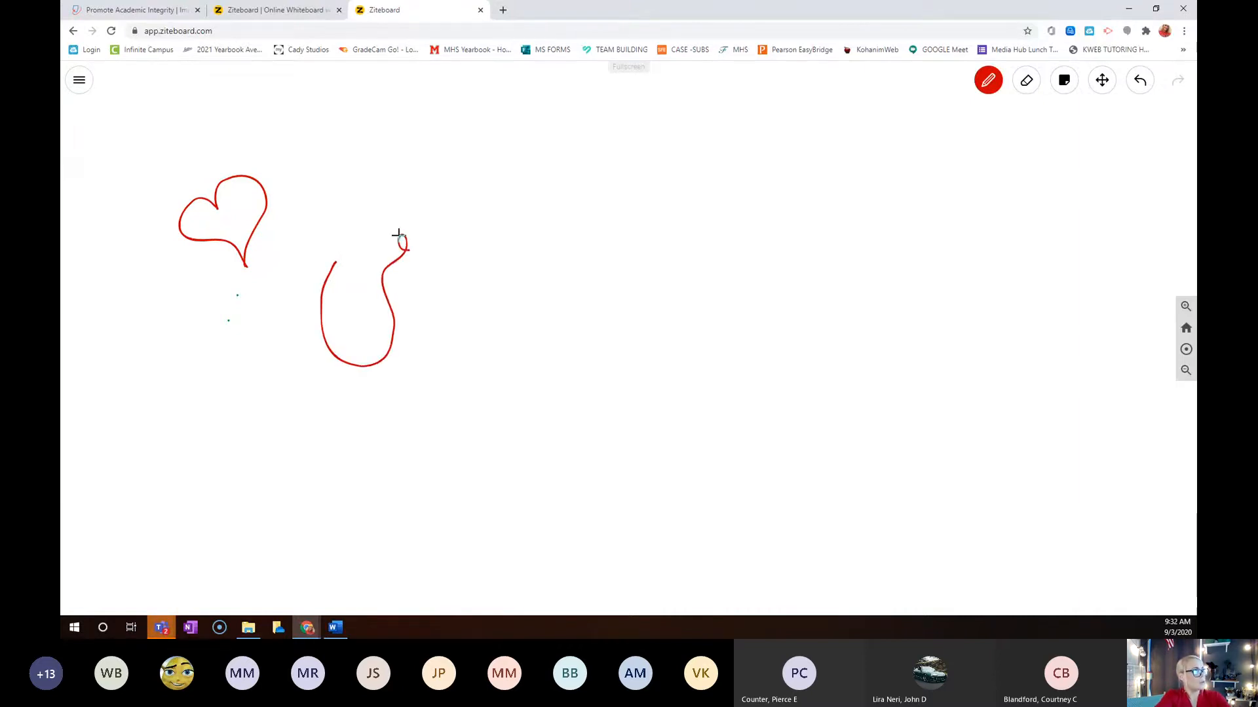
# Step: Draw two vessels on top of the second heart and veins running across its body
pyautogui.moveTo(405, 237); pyautogui.dragTo(342, 272)
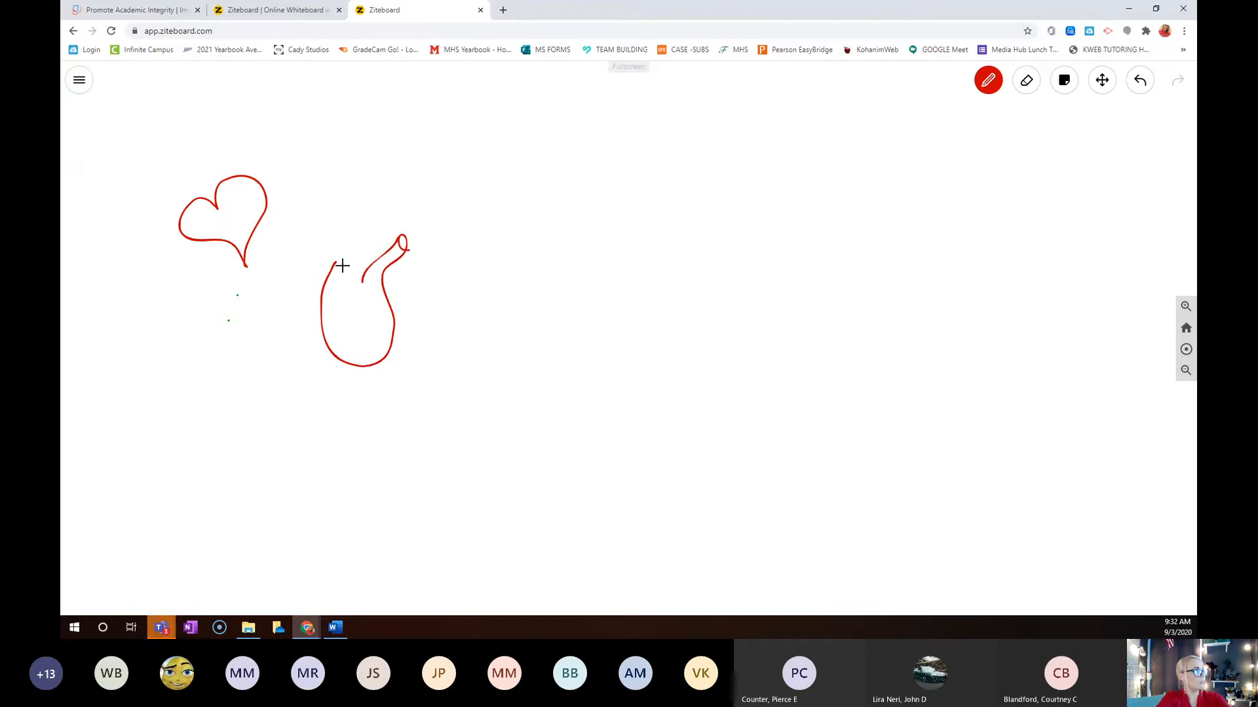
pyautogui.moveTo(337, 265); pyautogui.dragTo(327, 209)
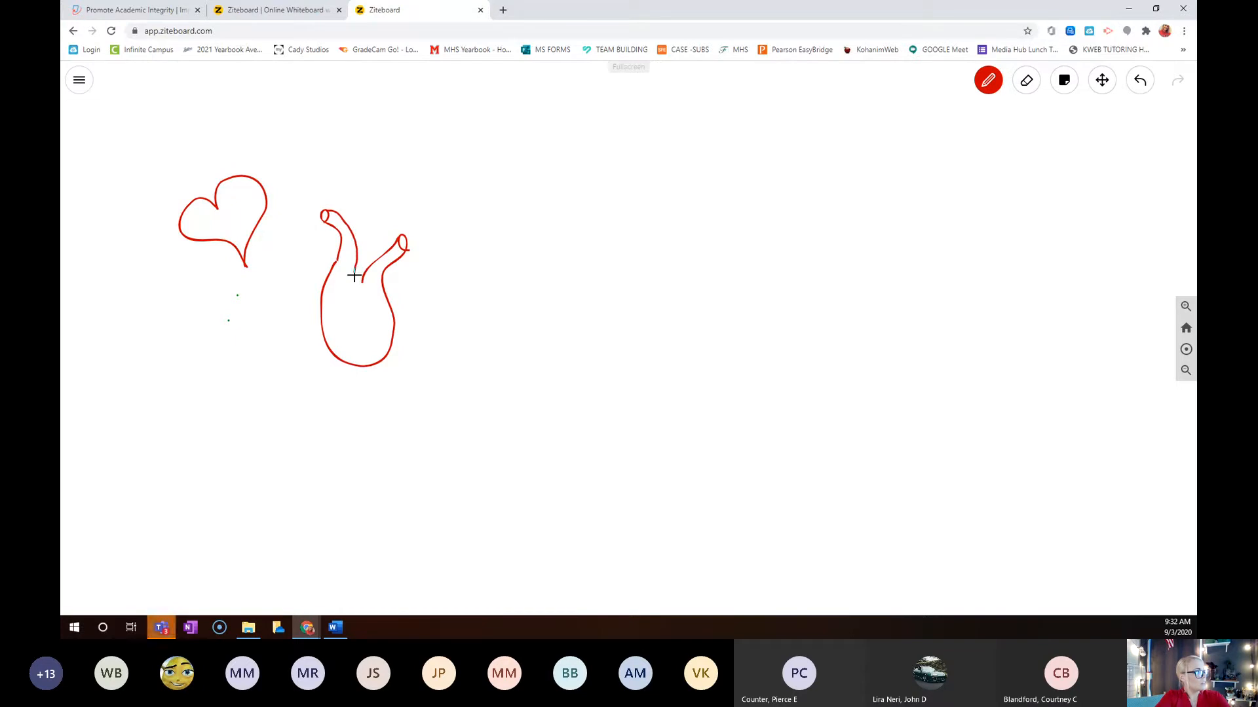
pyautogui.moveTo(356, 277); pyautogui.dragTo(356, 303)
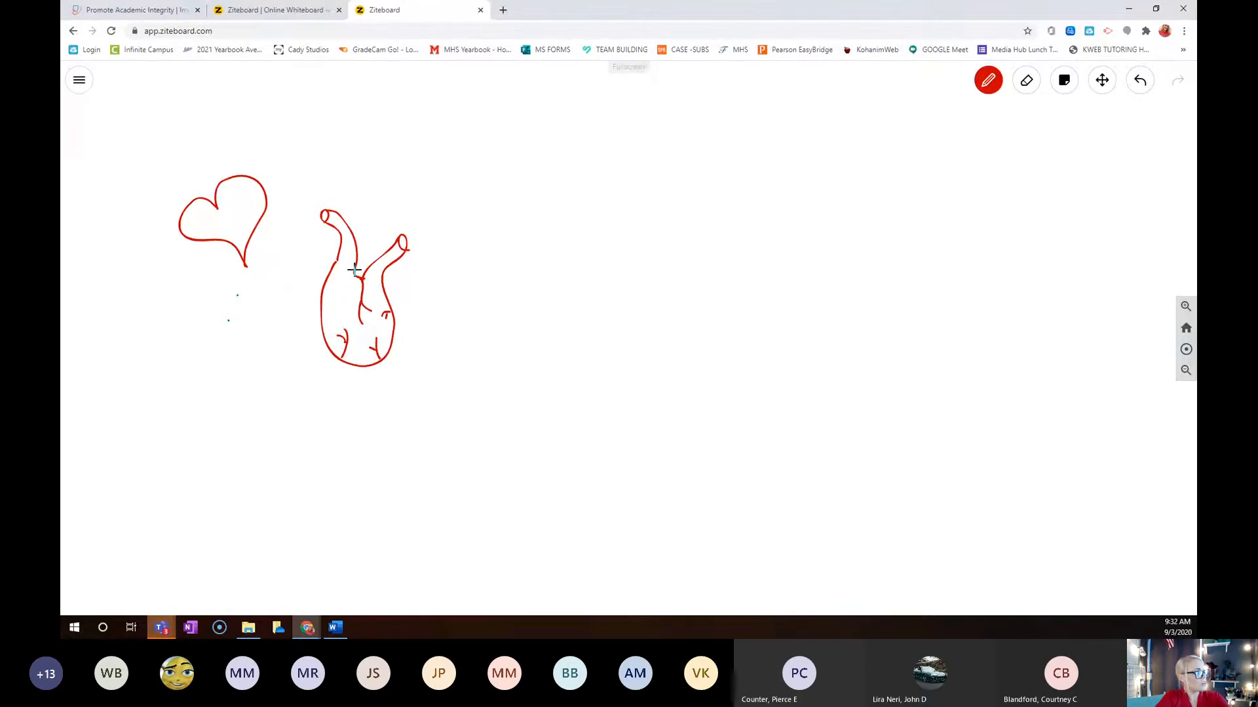
pyautogui.moveTo(353, 270); pyautogui.dragTo(381, 251)
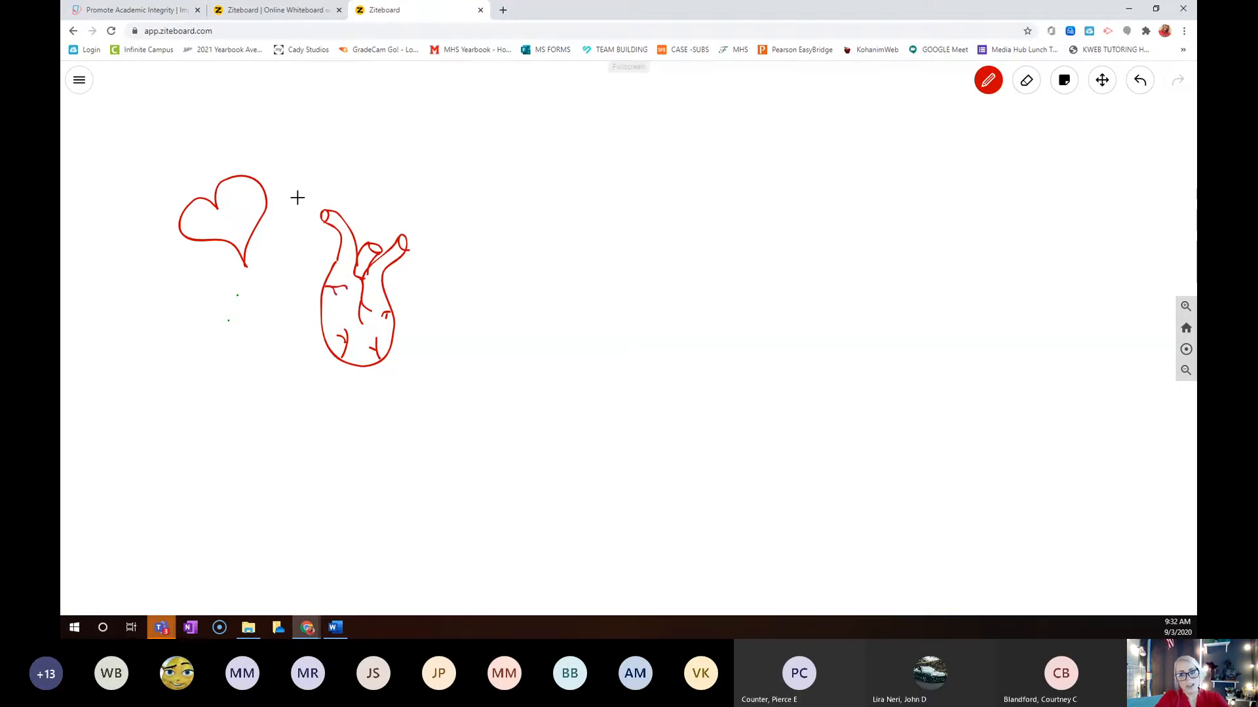
pyautogui.moveTo(320, 215)
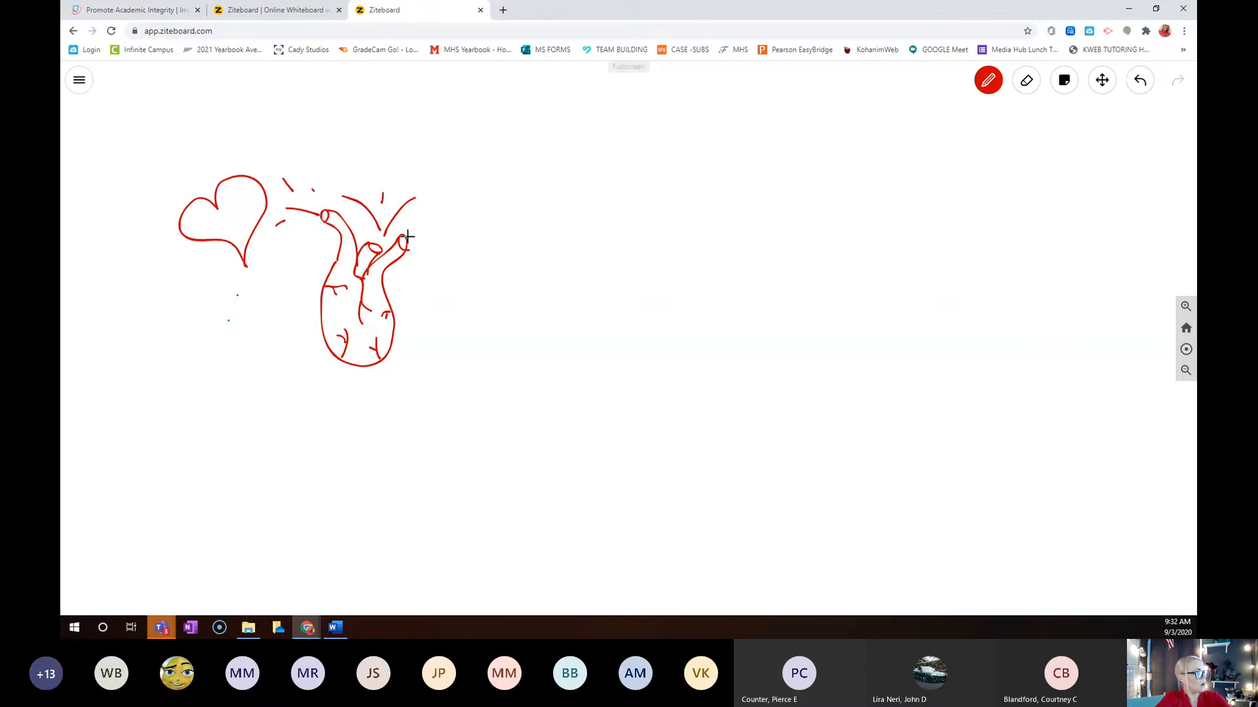
# Step: Add radiating lines above the heart, strokes trailing from its bottom and a lower-right curl
pyautogui.moveTo(408, 237); pyautogui.dragTo(473, 241)
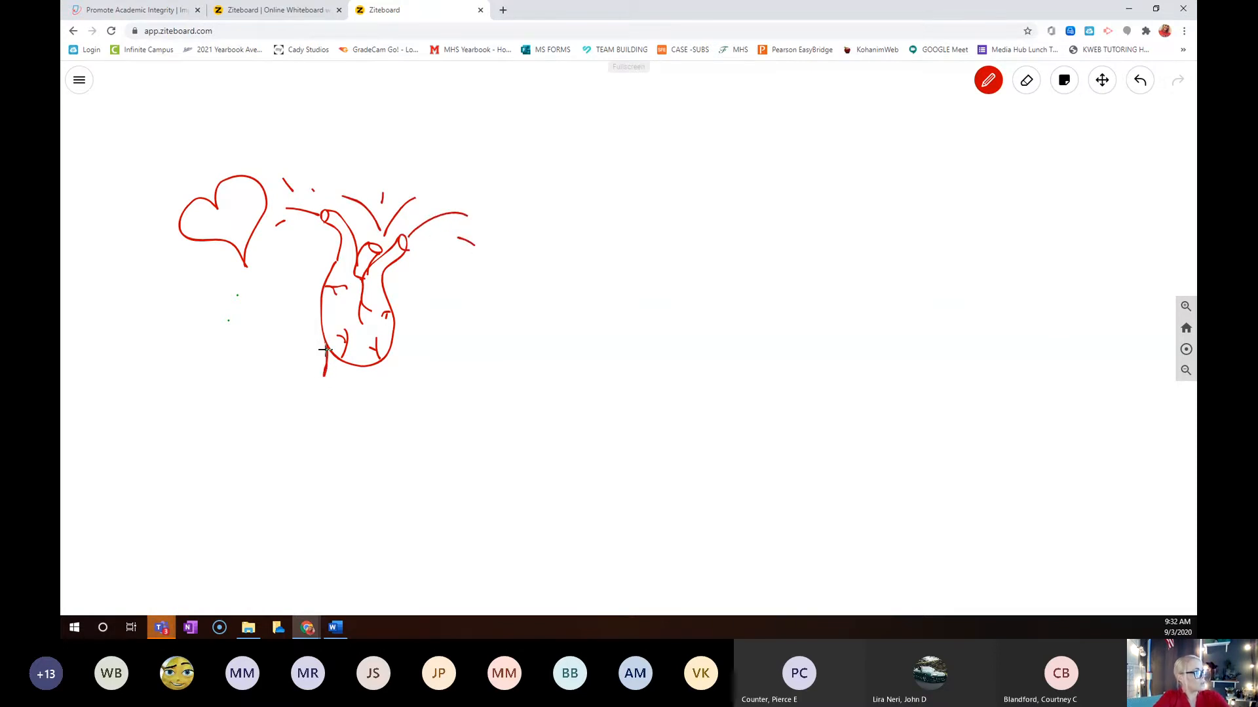
pyautogui.moveTo(325, 349); pyautogui.dragTo(344, 389)
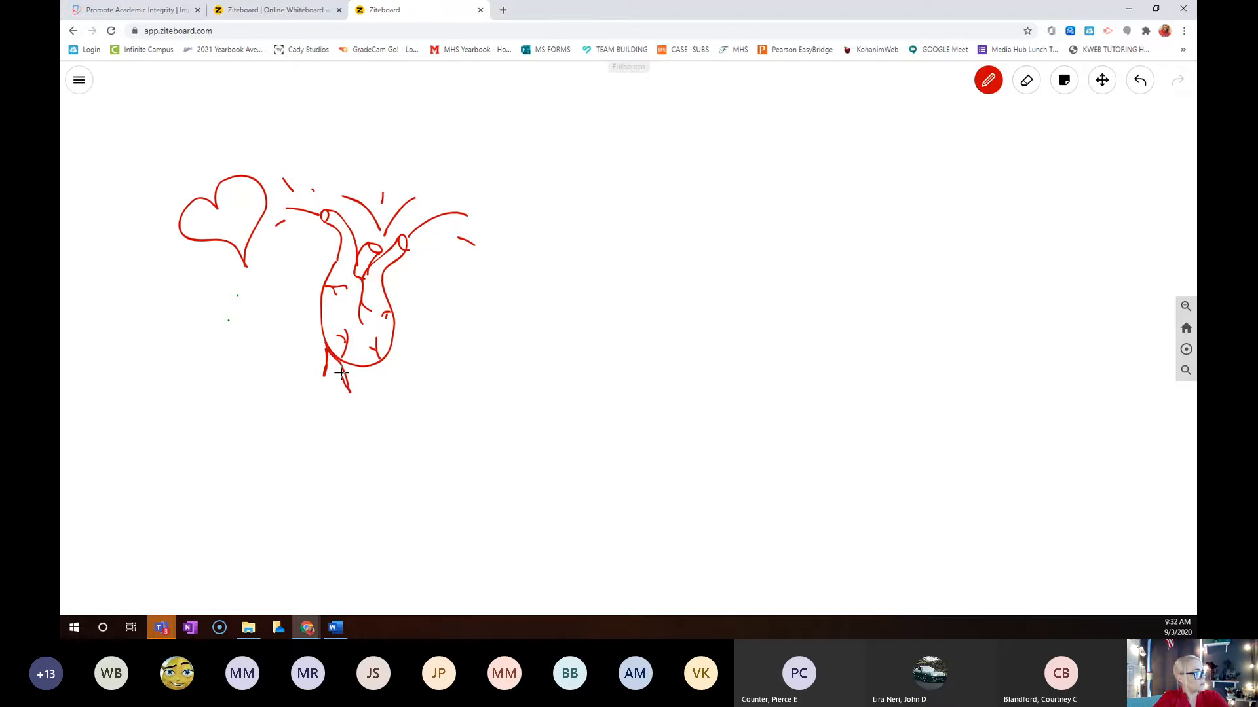
pyautogui.moveTo(335, 362); pyautogui.dragTo(370, 401)
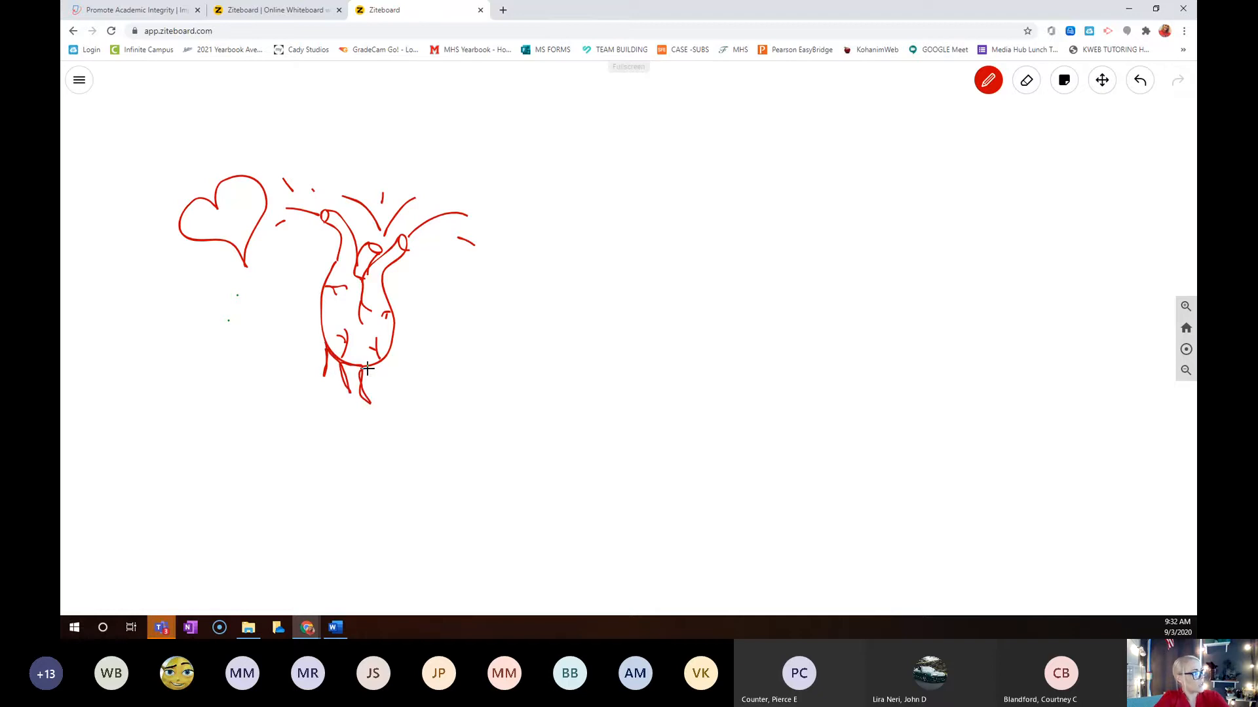
pyautogui.moveTo(370, 370); pyautogui.dragTo(401, 397)
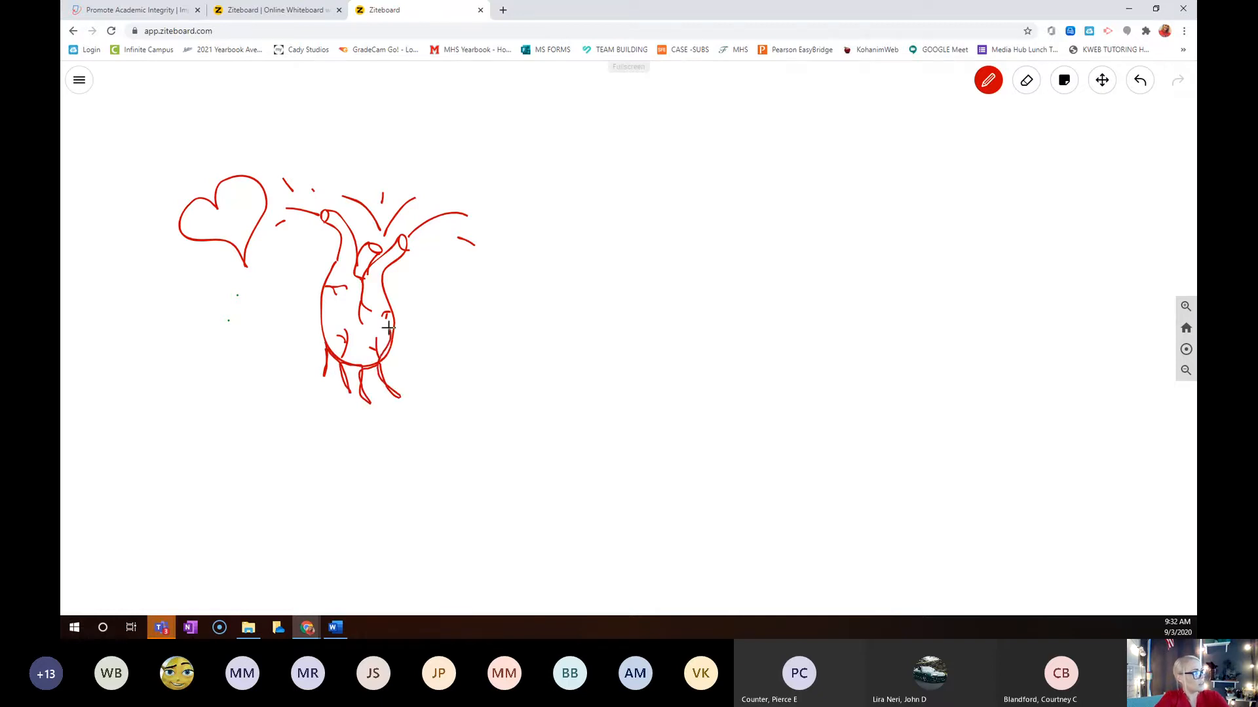
pyautogui.moveTo(382, 329); pyautogui.dragTo(409, 353)
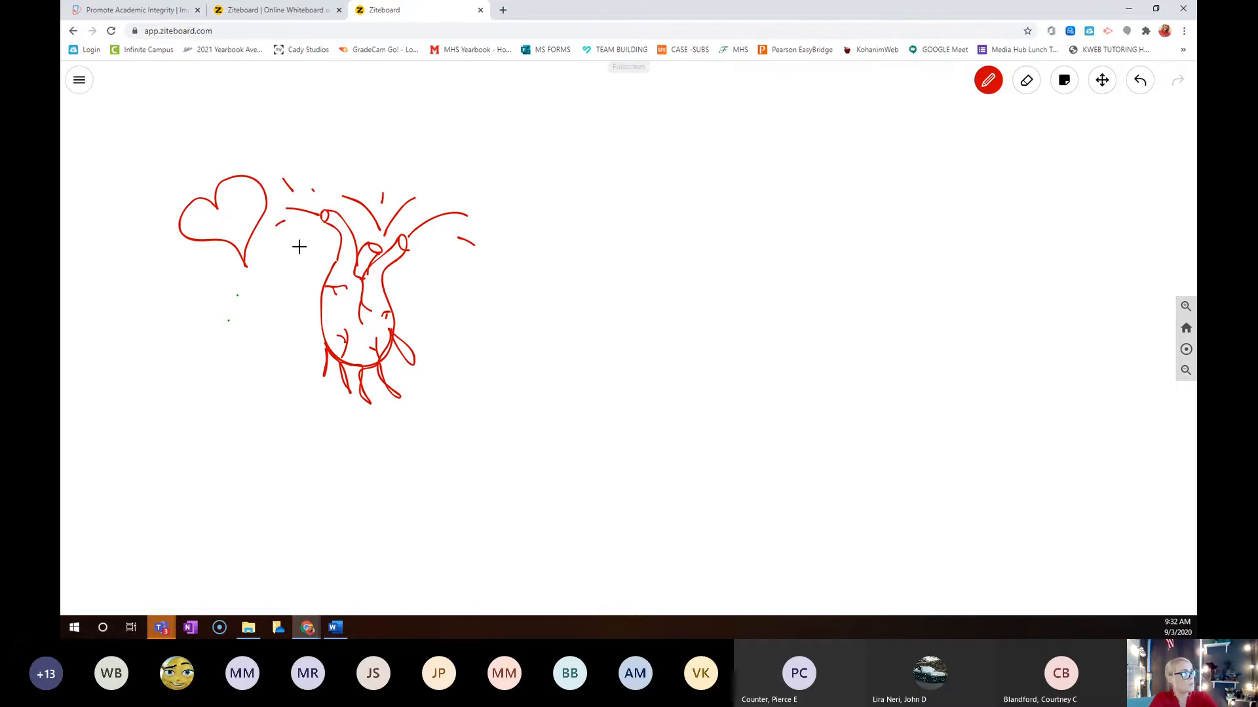
pyautogui.moveTo(288, 324)
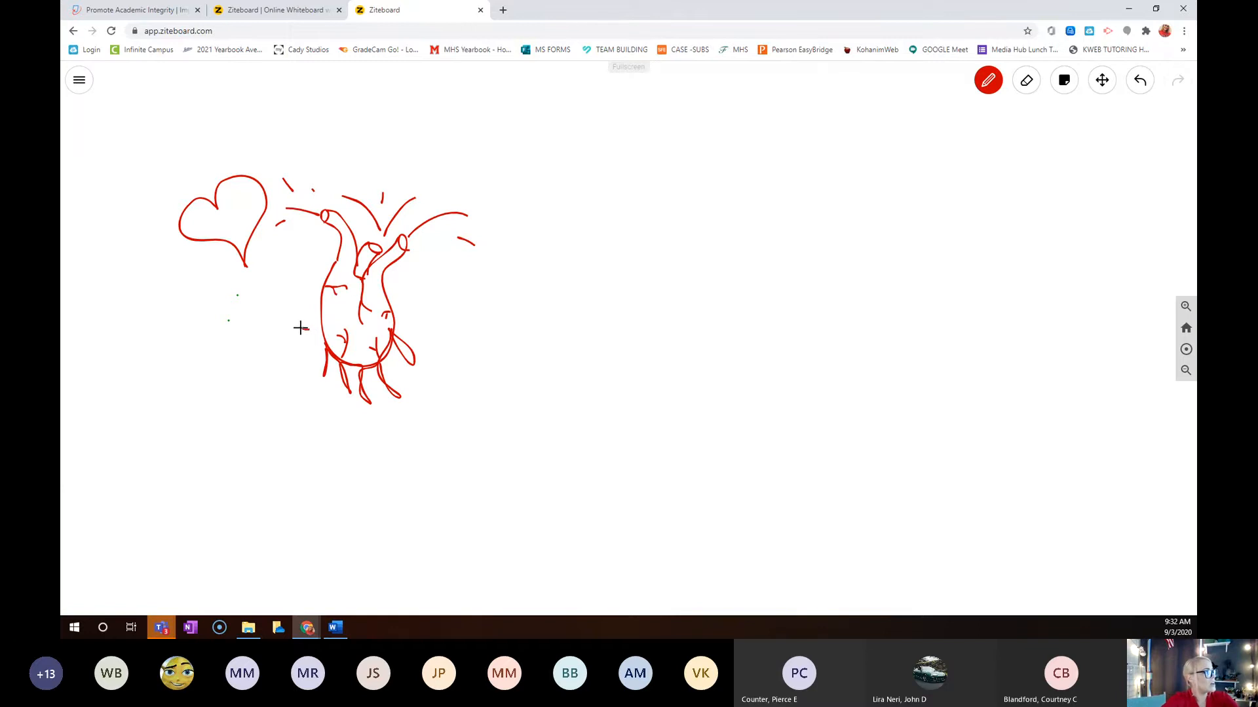
# Step: Draw curved red arrows toward both hearts and loop two circles around the simple heart
pyautogui.moveTo(301, 327); pyautogui.dragTo(207, 242)
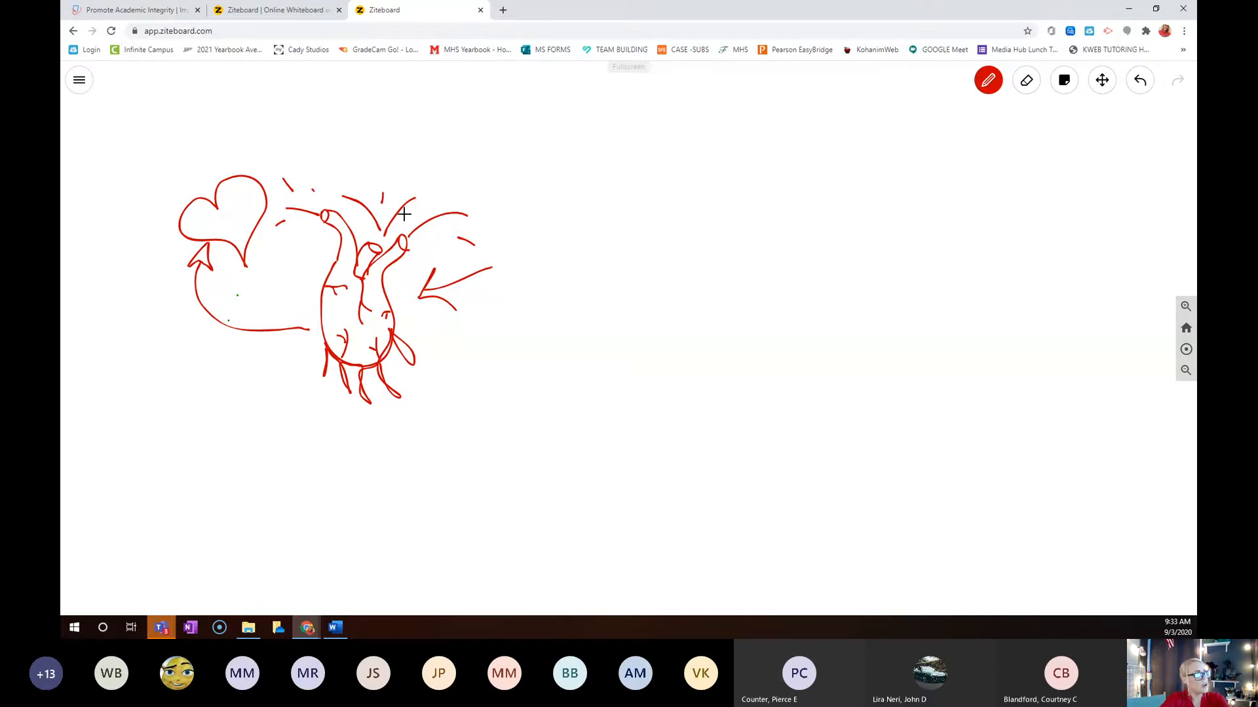
pyautogui.moveTo(366, 252)
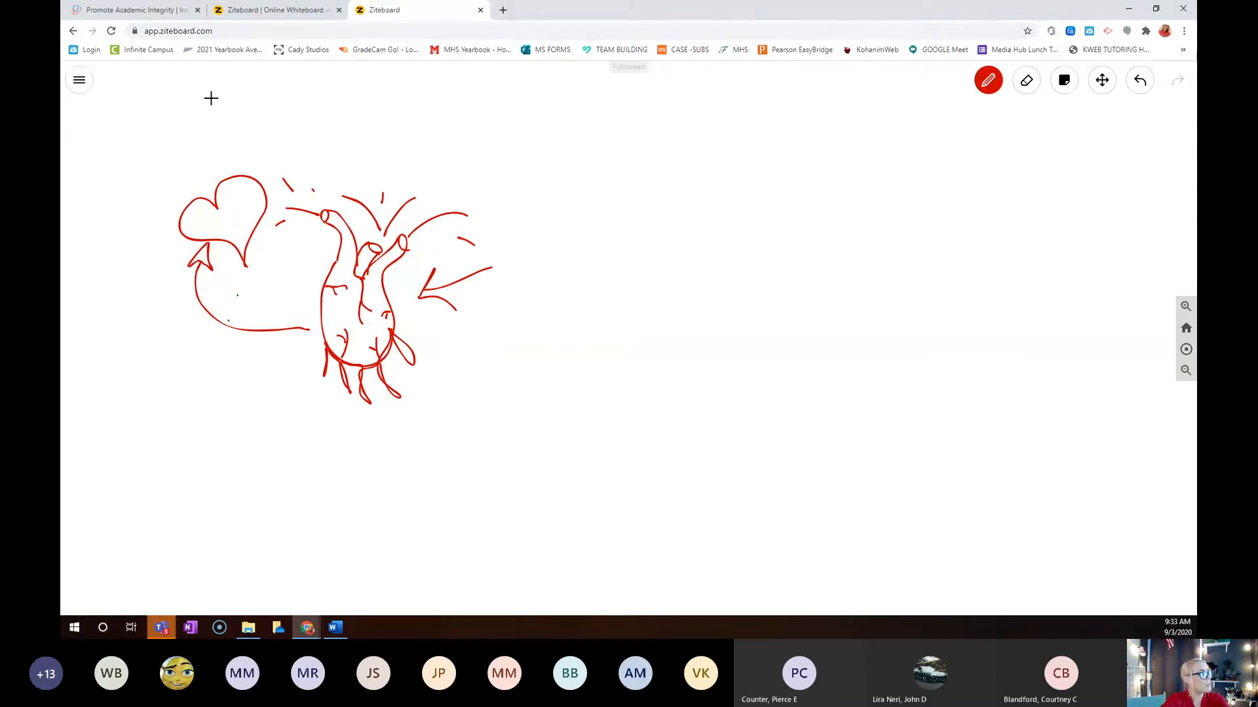
pyautogui.moveTo(210, 98); pyautogui.dragTo(233, 156)
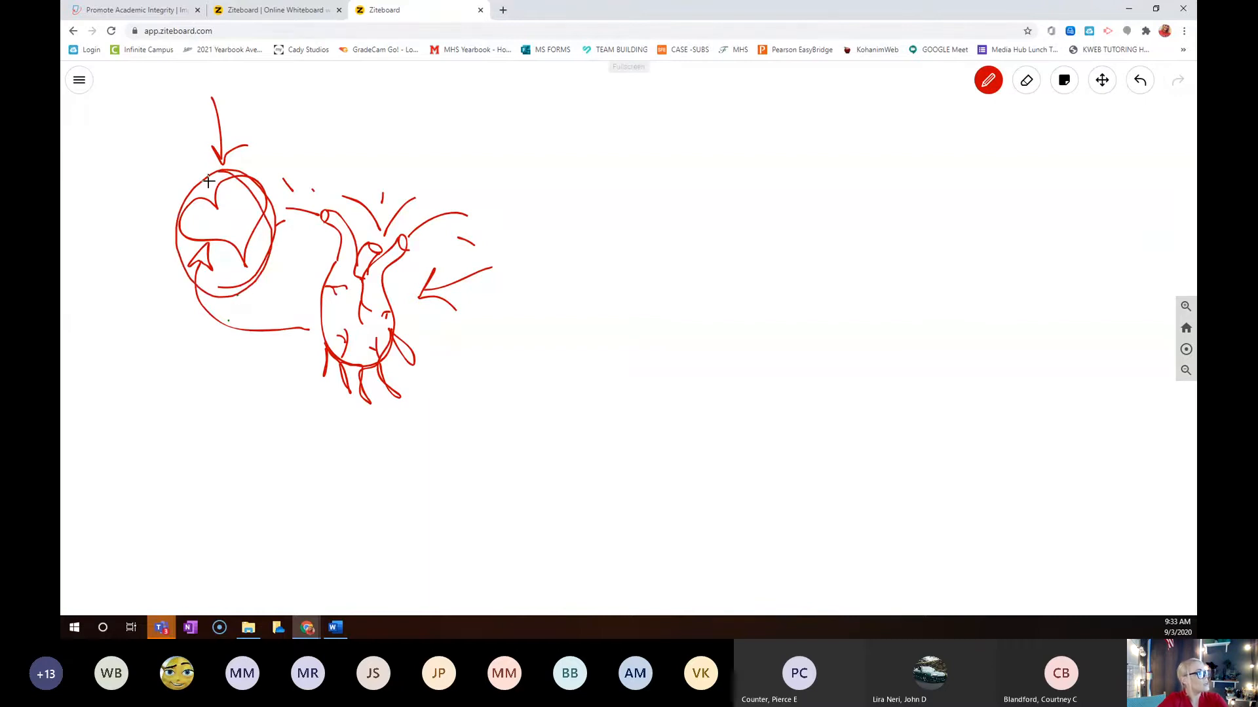
pyautogui.moveTo(210, 177); pyautogui.dragTo(249, 281)
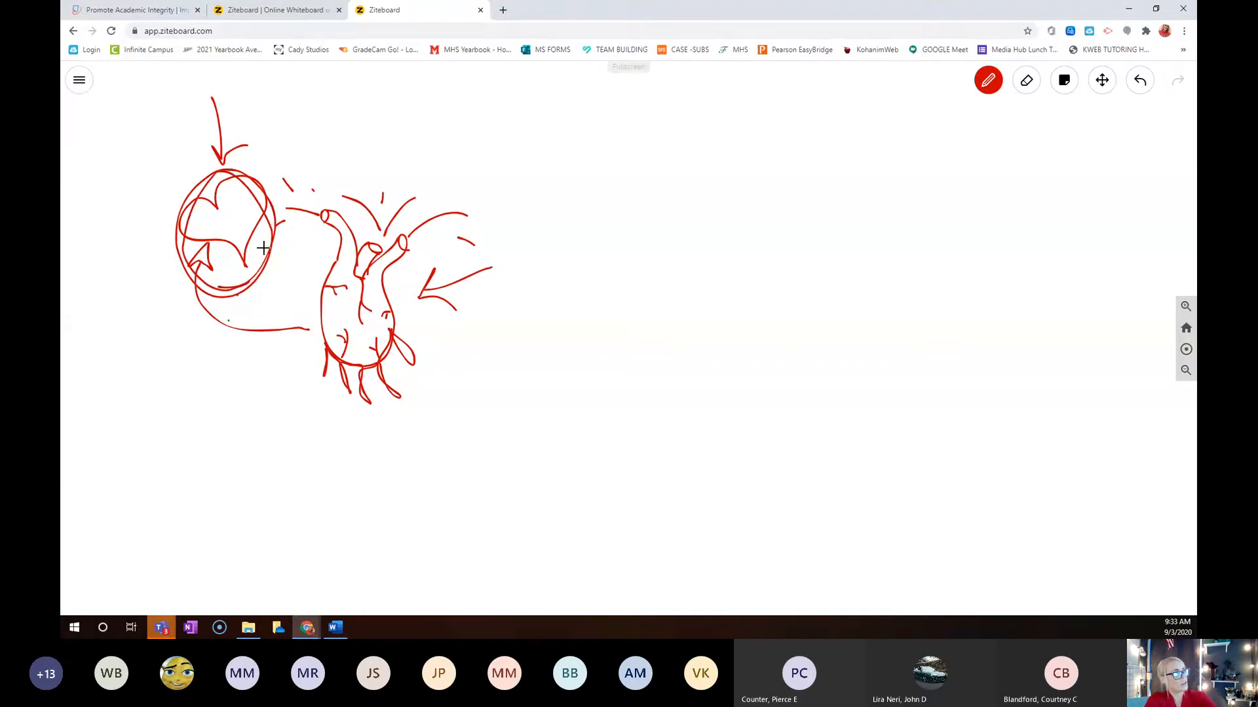
pyautogui.moveTo(272, 245); pyautogui.dragTo(302, 269)
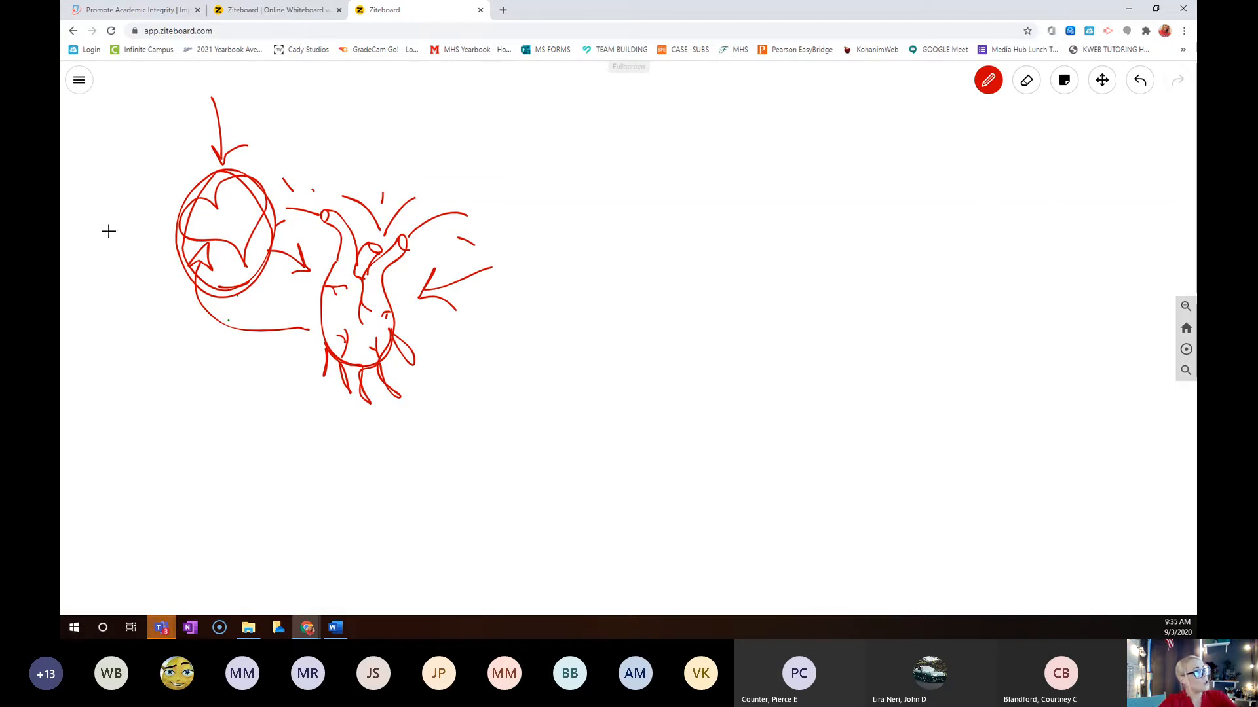
pyautogui.moveTo(423, 198)
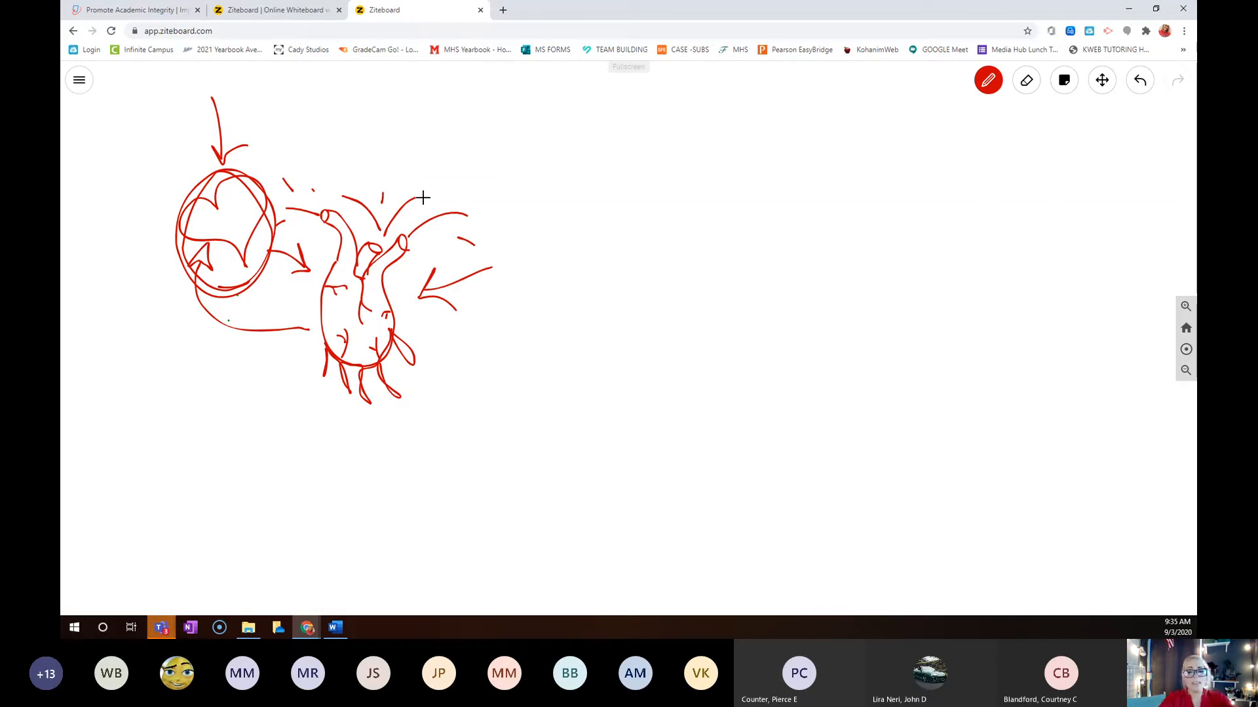
pyautogui.moveTo(570, 205)
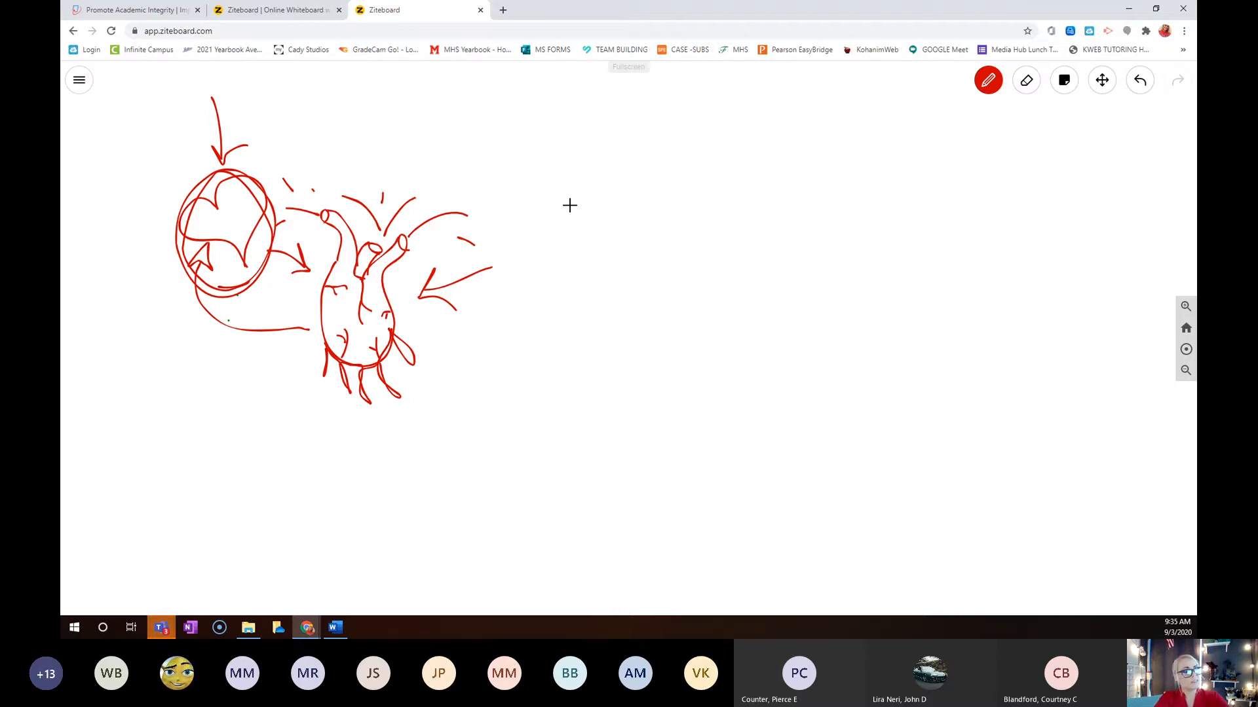
pyautogui.moveTo(735, 252)
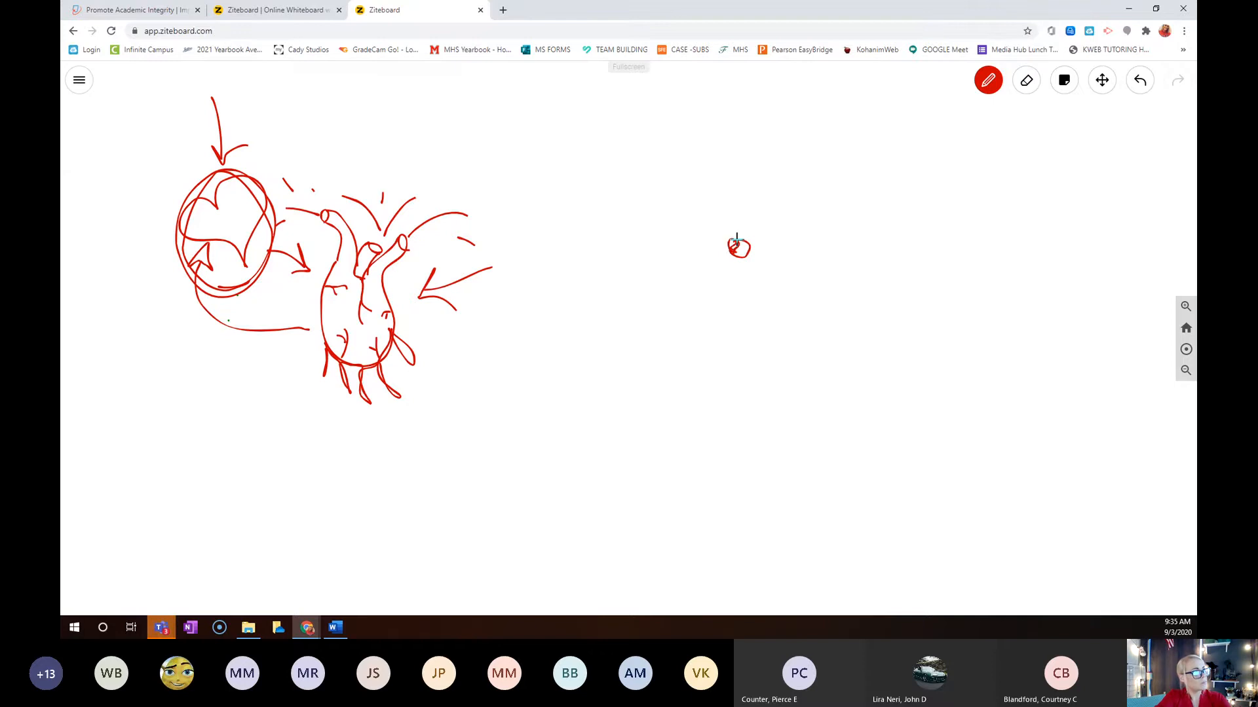
# Step: Sketch a red rose bloom: centre swirl, inner petals and an outer ring of petals
pyautogui.moveTo(738, 249); pyautogui.dragTo(718, 237)
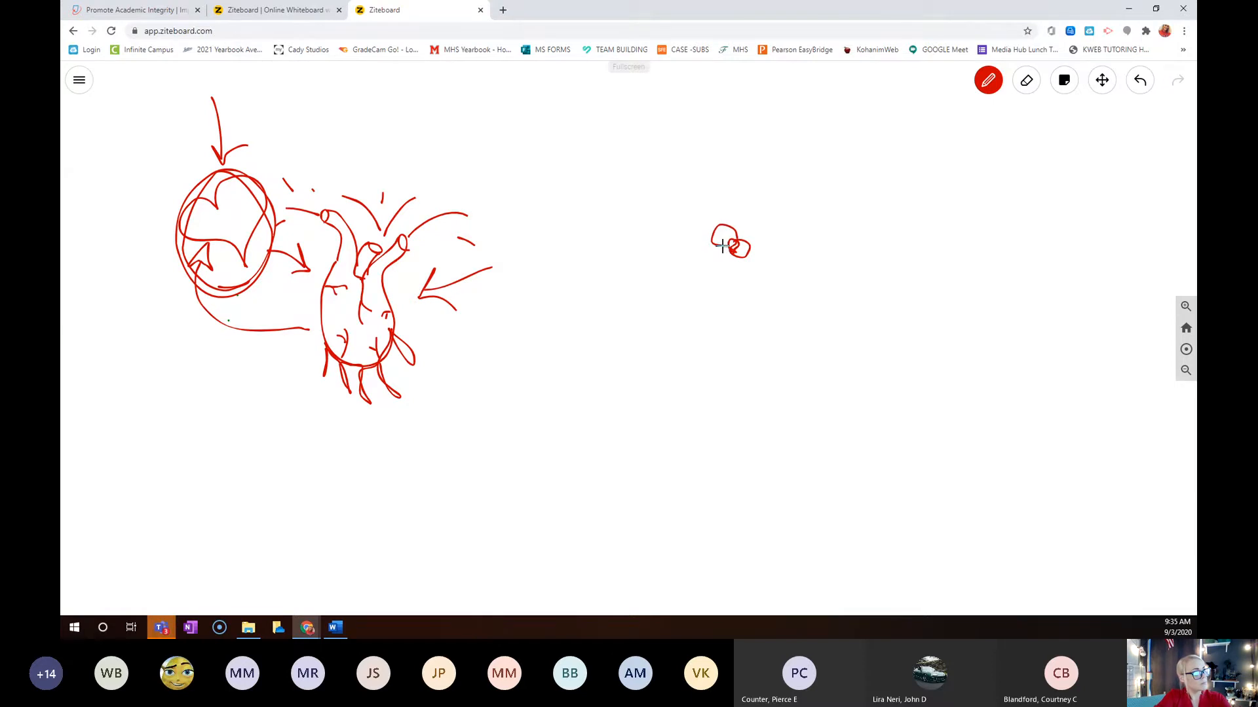
pyautogui.moveTo(718, 253); pyautogui.dragTo(738, 261)
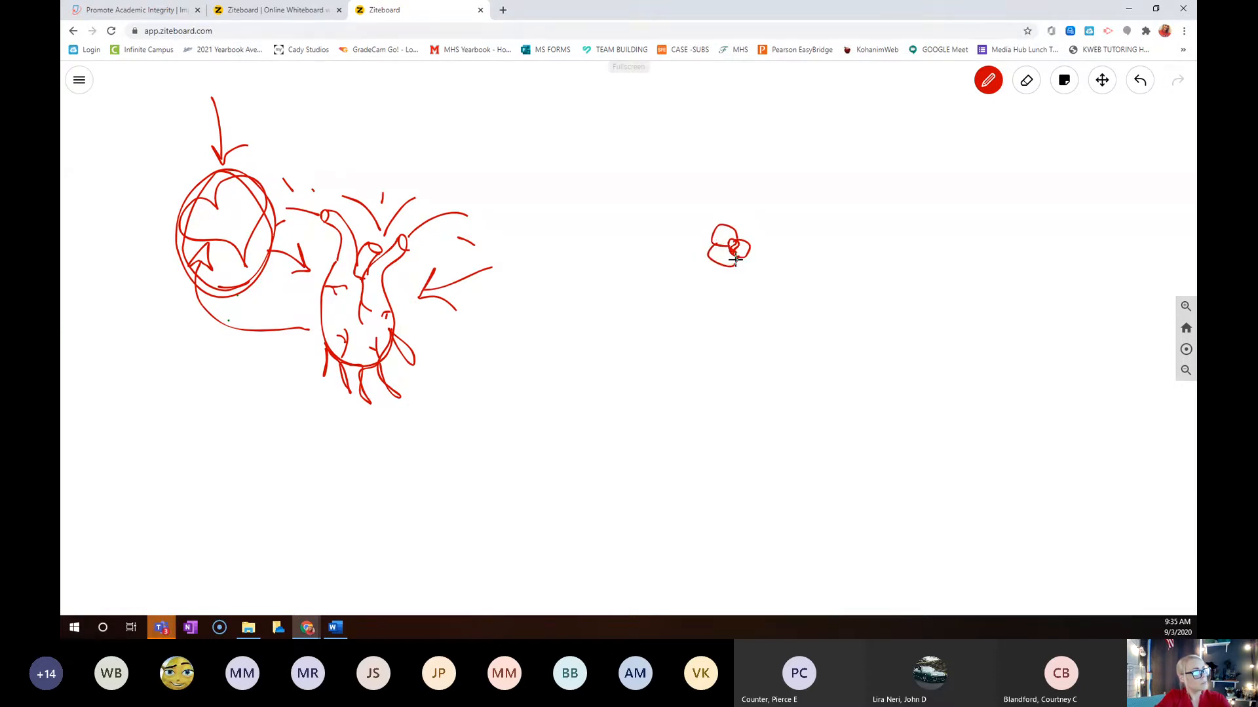
pyautogui.moveTo(738, 245); pyautogui.dragTo(758, 264)
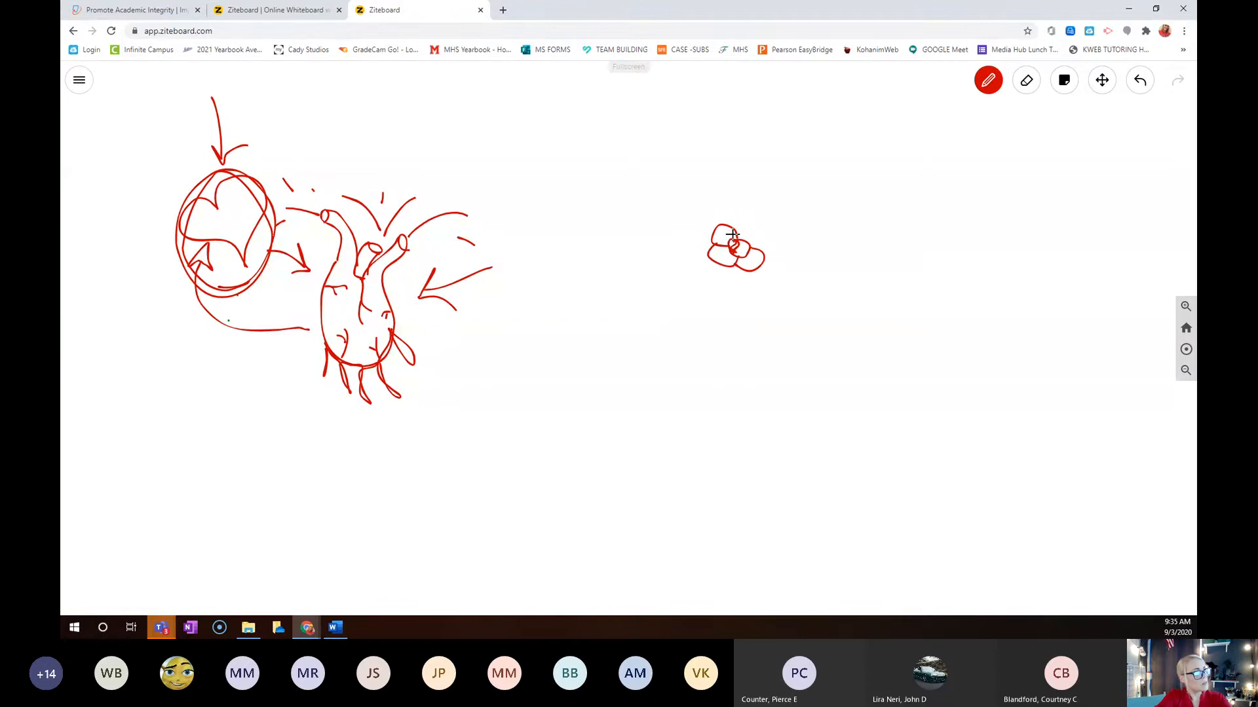
pyautogui.moveTo(726, 245); pyautogui.dragTo(760, 233)
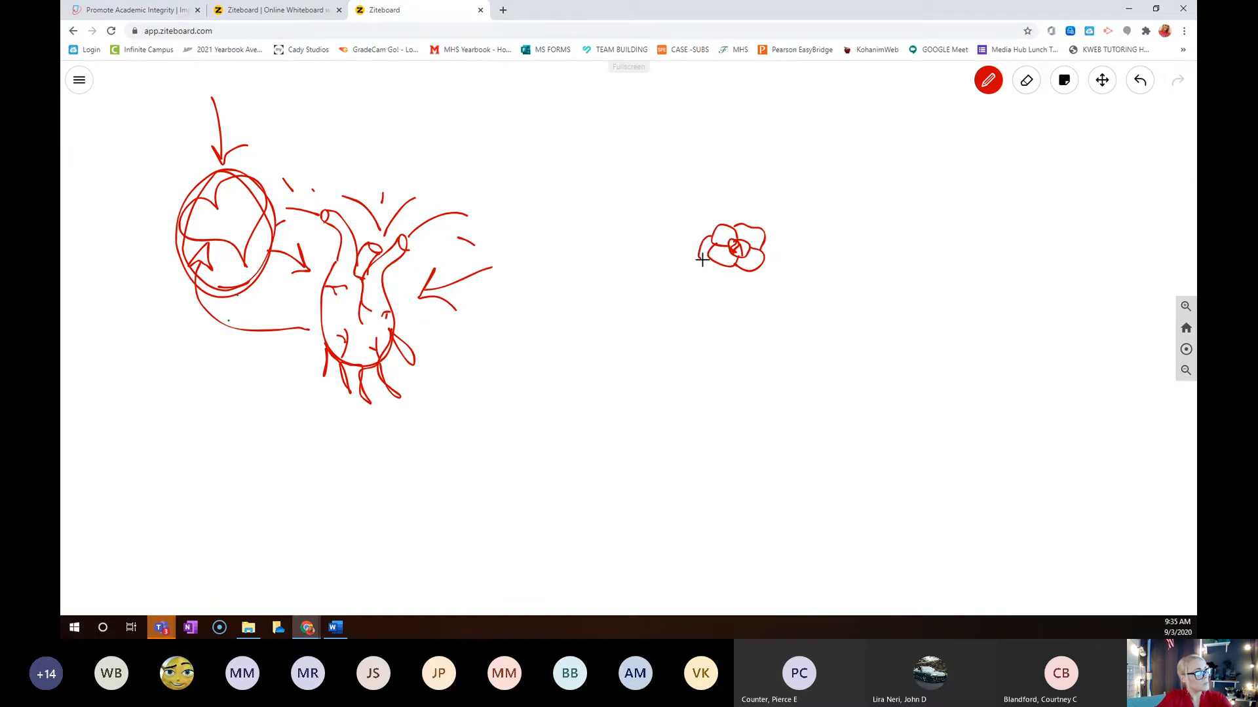
pyautogui.moveTo(702, 259); pyautogui.dragTo(750, 275)
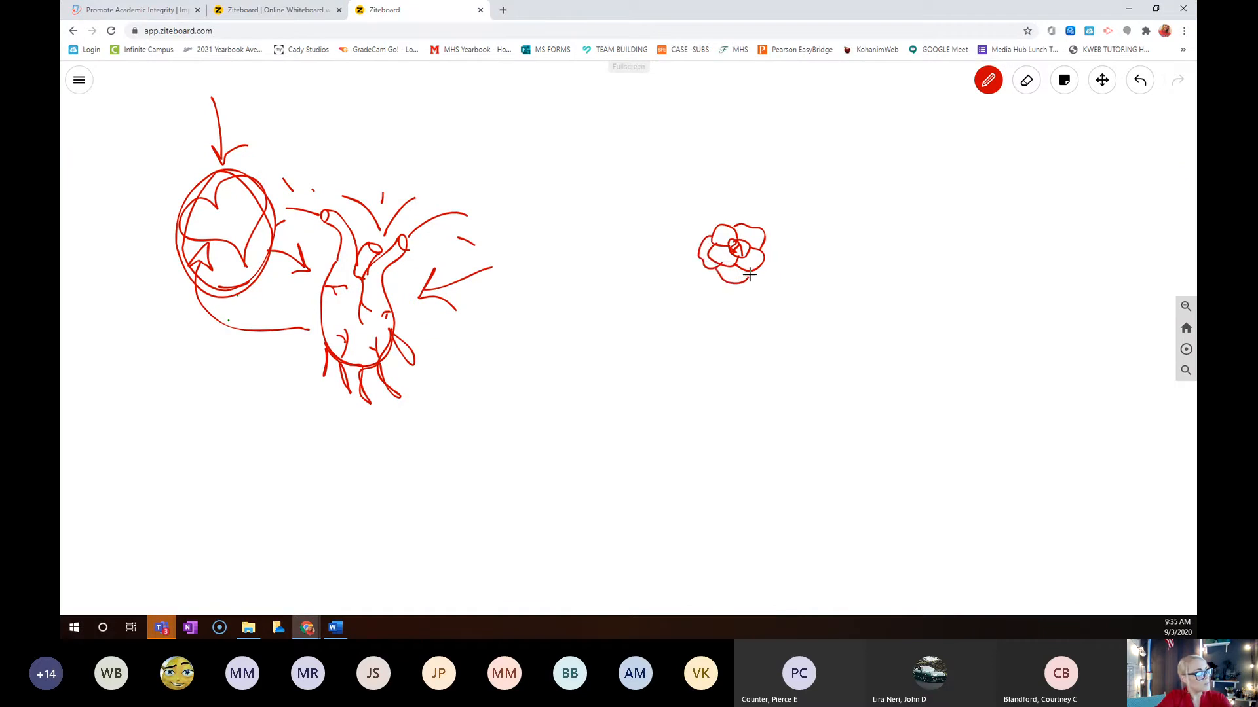
pyautogui.moveTo(749, 275); pyautogui.dragTo(762, 237)
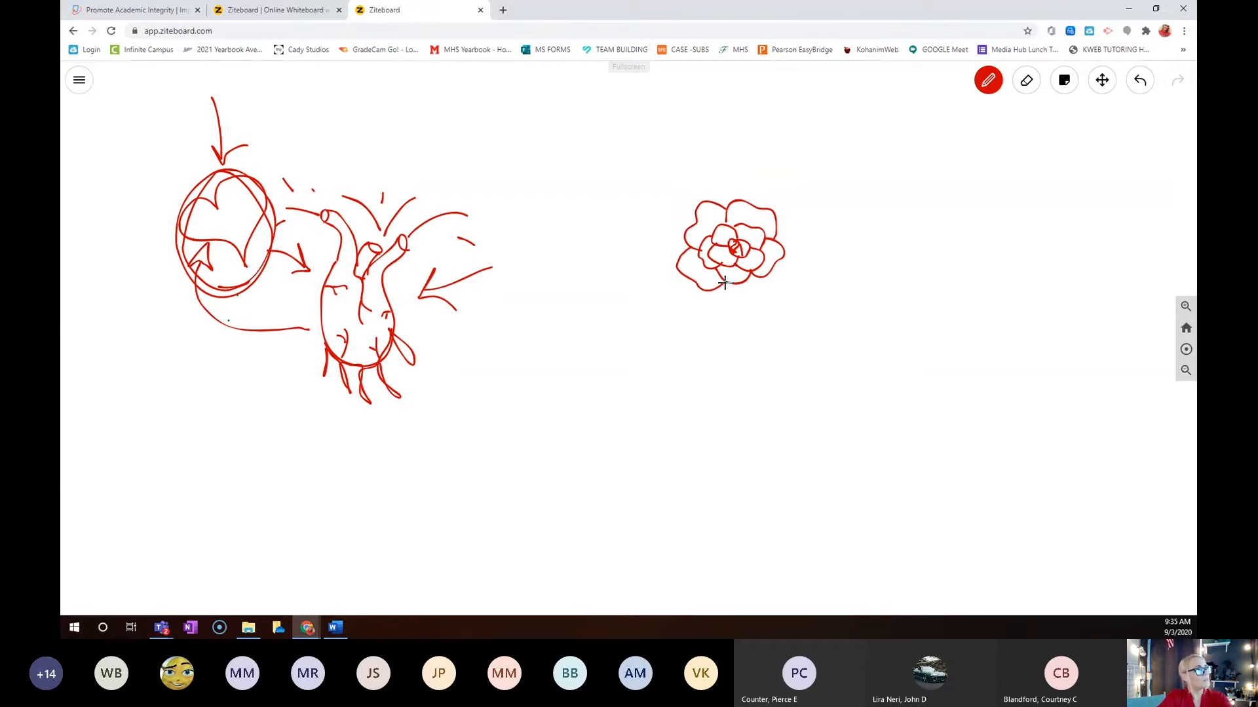
pyautogui.moveTo(724, 283); pyautogui.dragTo(775, 283)
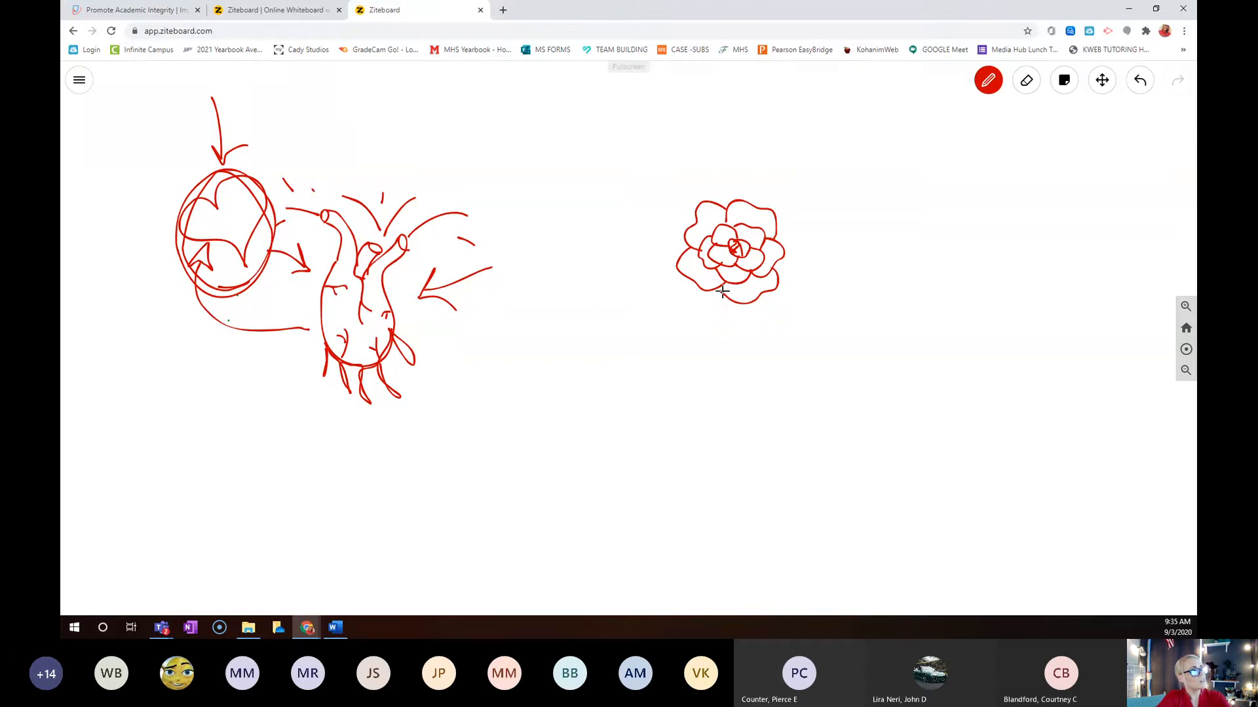
pyautogui.moveTo(845, 303)
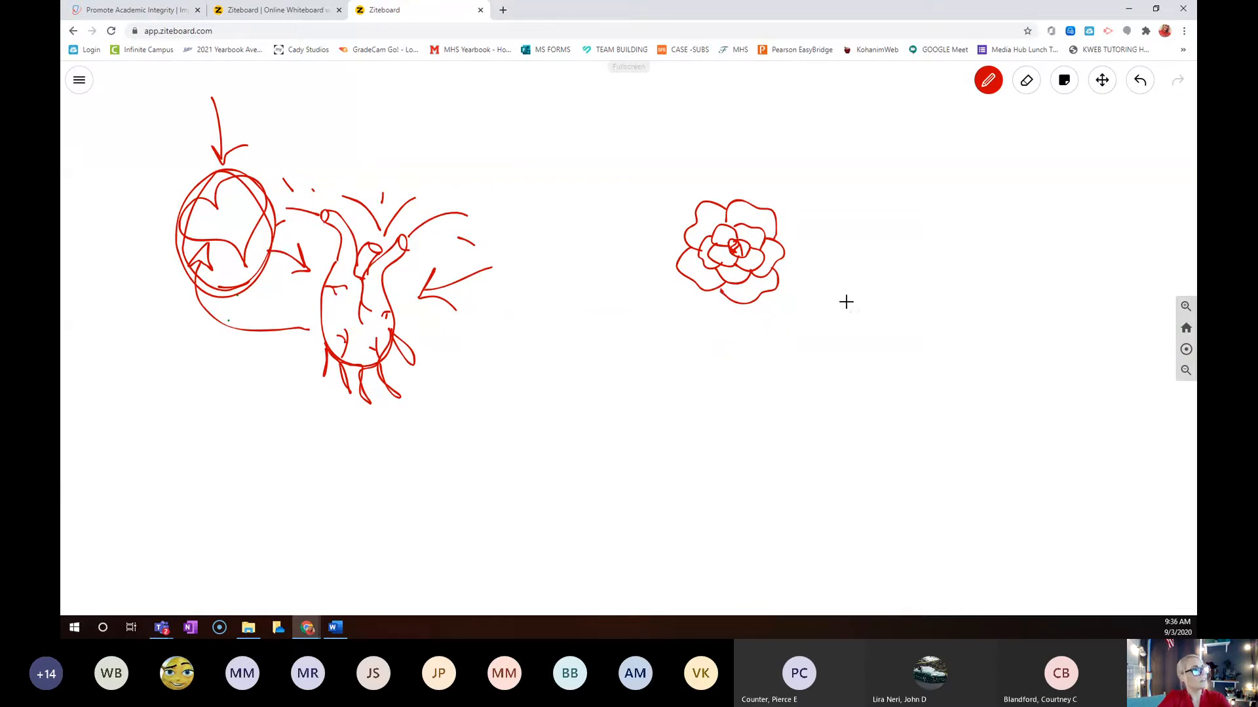
# Step: Add two small red buds, one right of the rose and one below left
pyautogui.moveTo(854, 264); pyautogui.dragTo(847, 306)
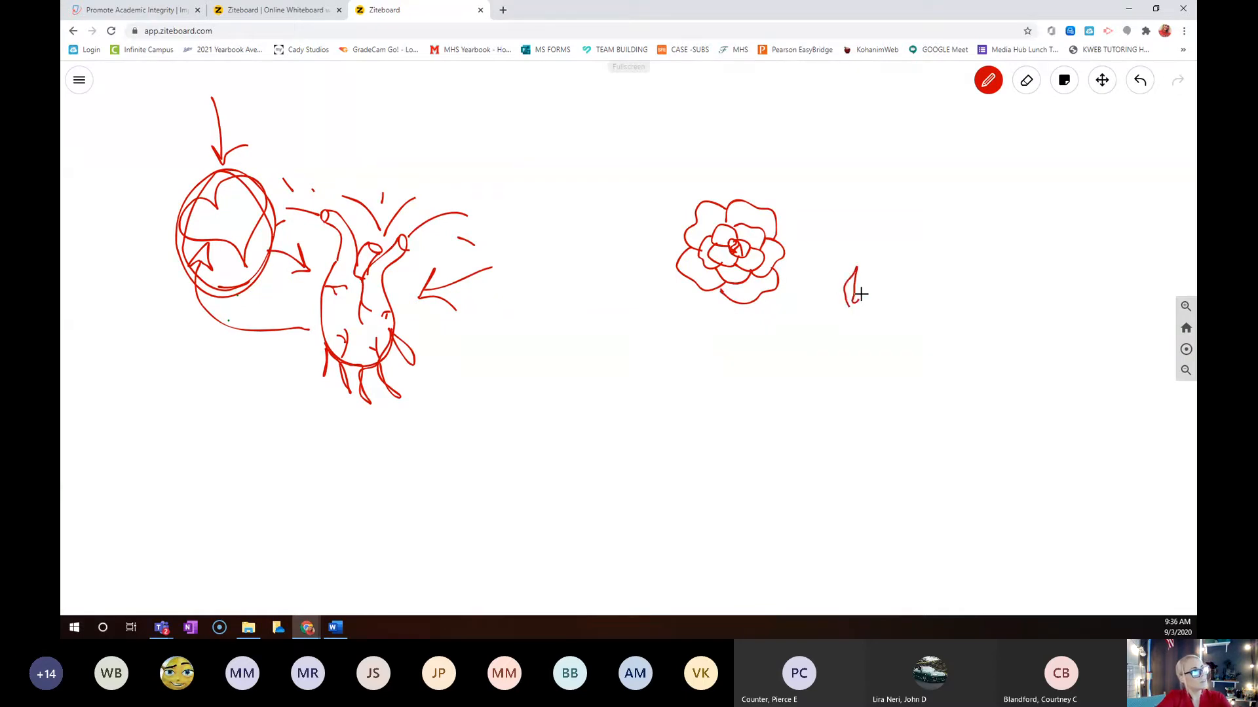
pyautogui.moveTo(851, 277); pyautogui.dragTo(858, 309)
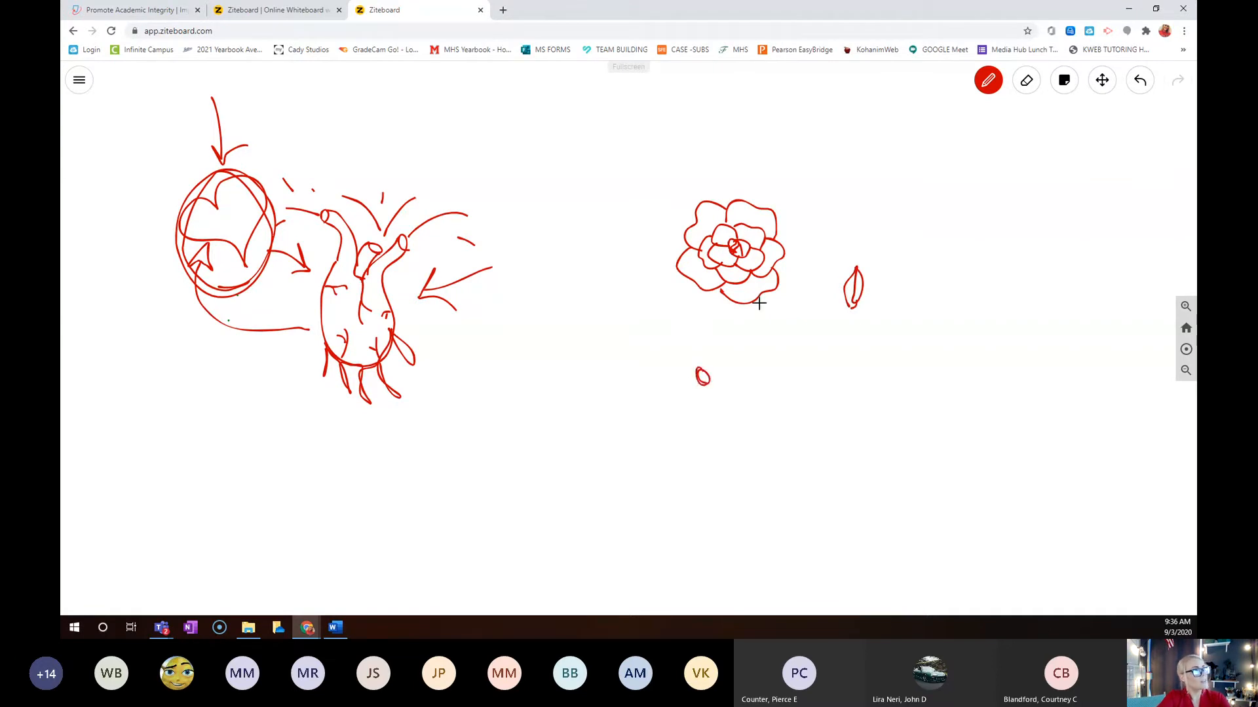
# Step: Switch the pen to black and draw a long stem under the rose branching out to both buds
pyautogui.click(988, 80)
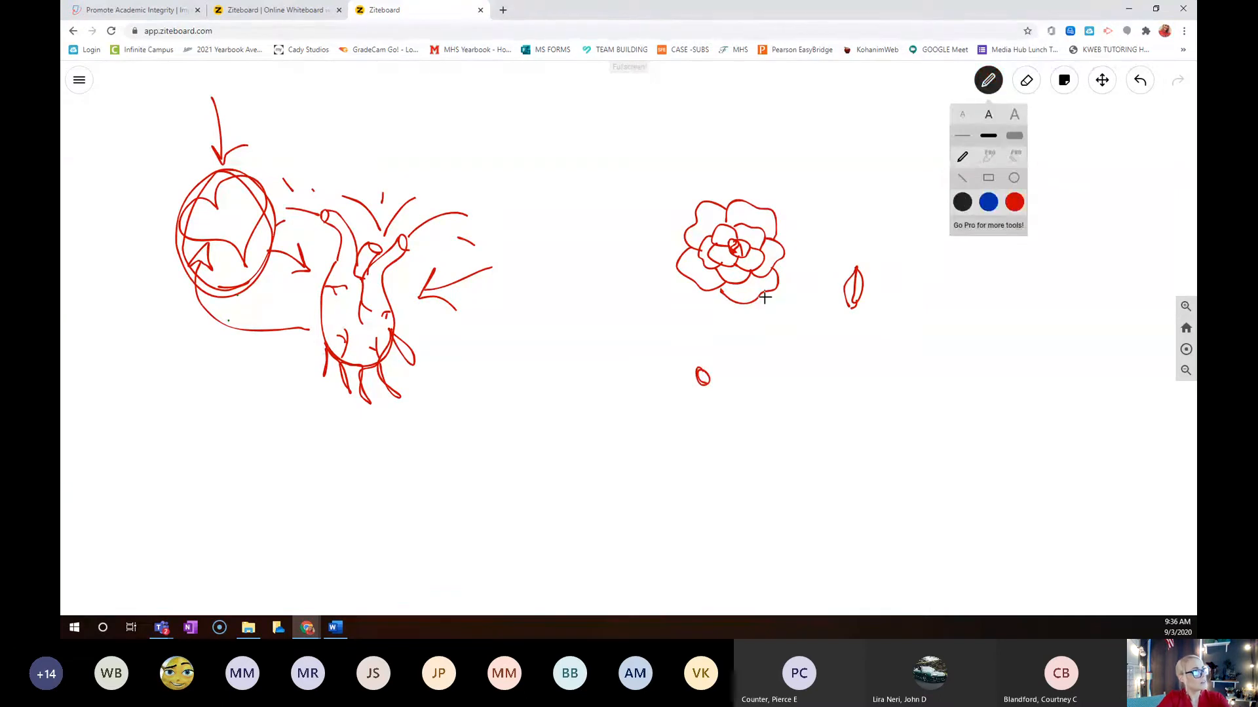
pyautogui.moveTo(766, 298); pyautogui.dragTo(769, 369)
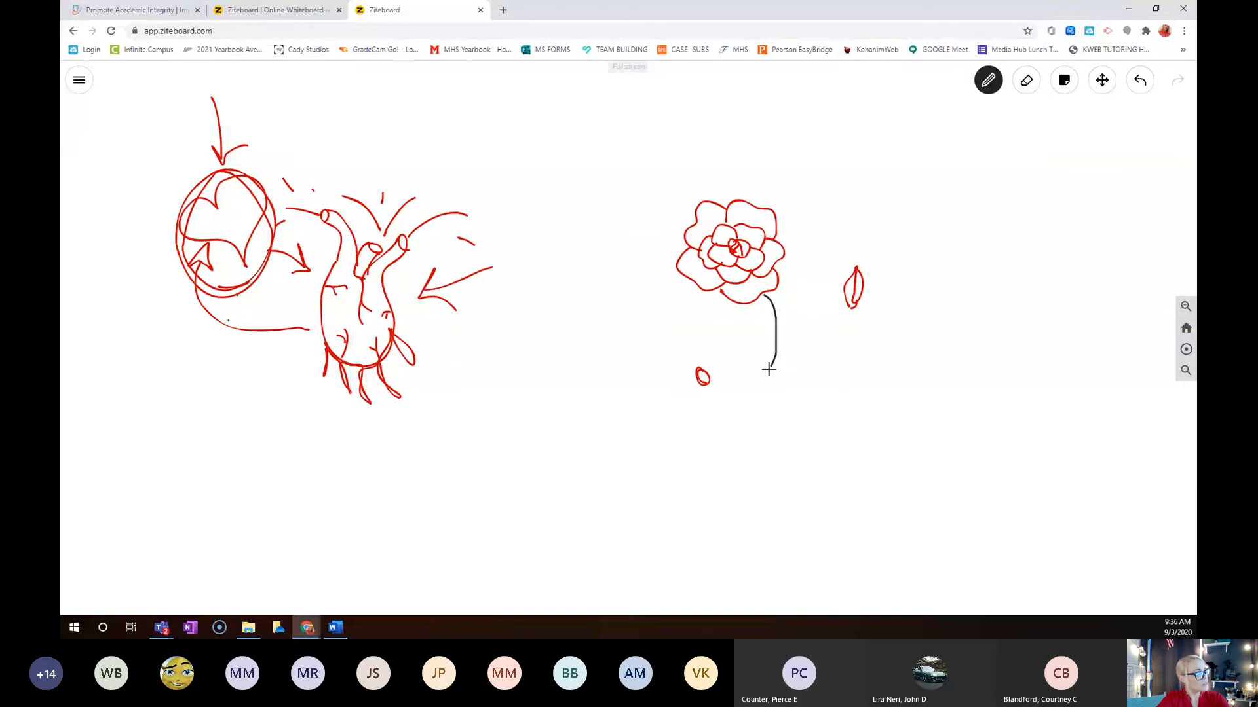
pyautogui.moveTo(769, 313); pyautogui.dragTo(786, 537)
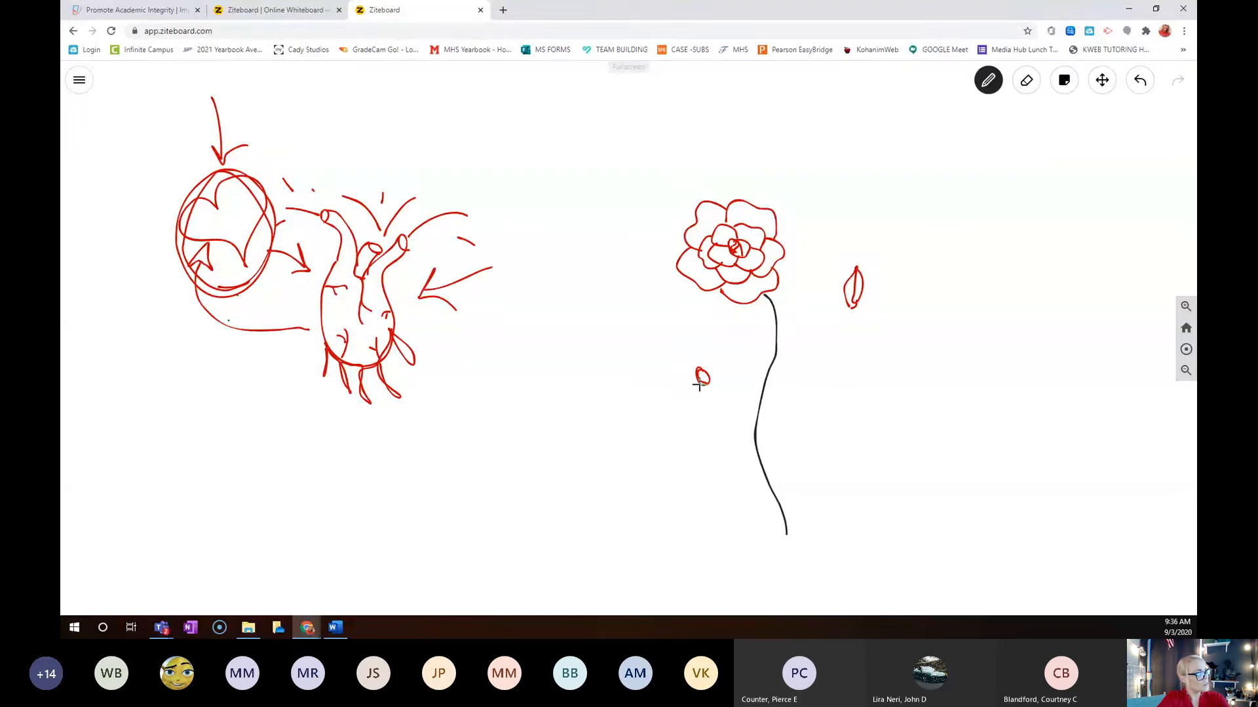
pyautogui.moveTo(698, 378); pyautogui.dragTo(718, 393)
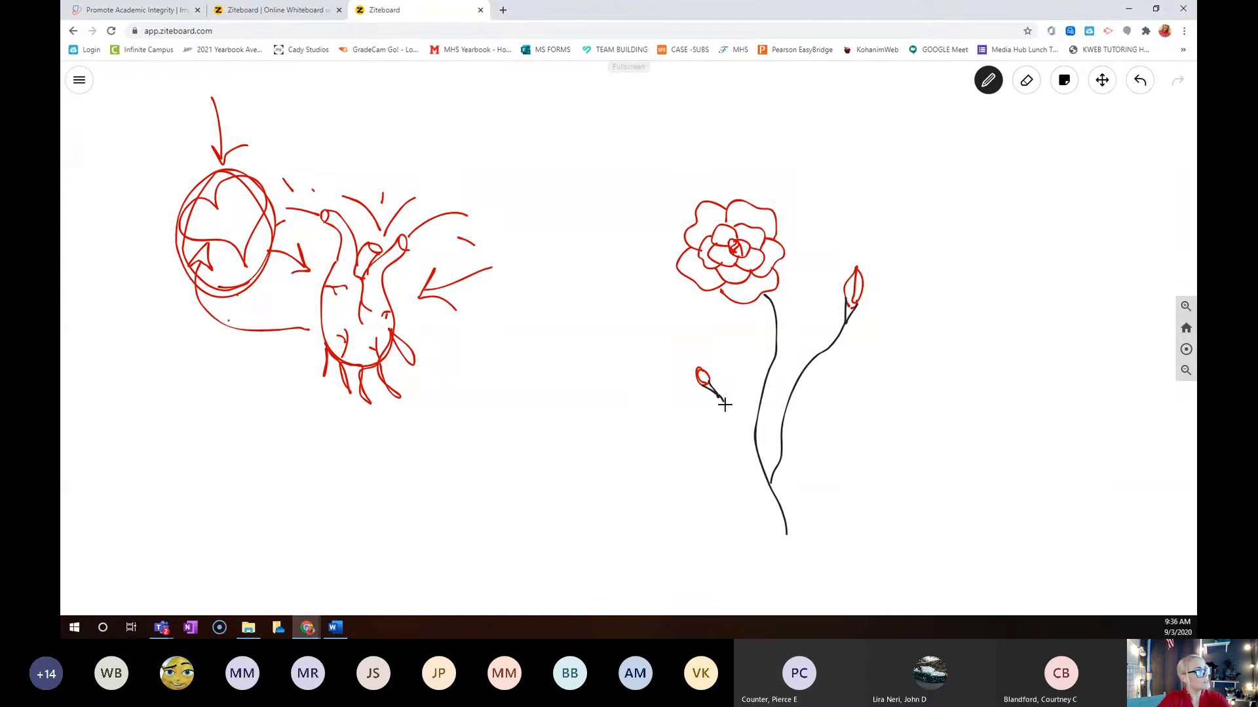
# Step: Draw jagged black leaves on the left of the stem and along the upper branch
pyautogui.moveTo(710, 385); pyautogui.dragTo(759, 445)
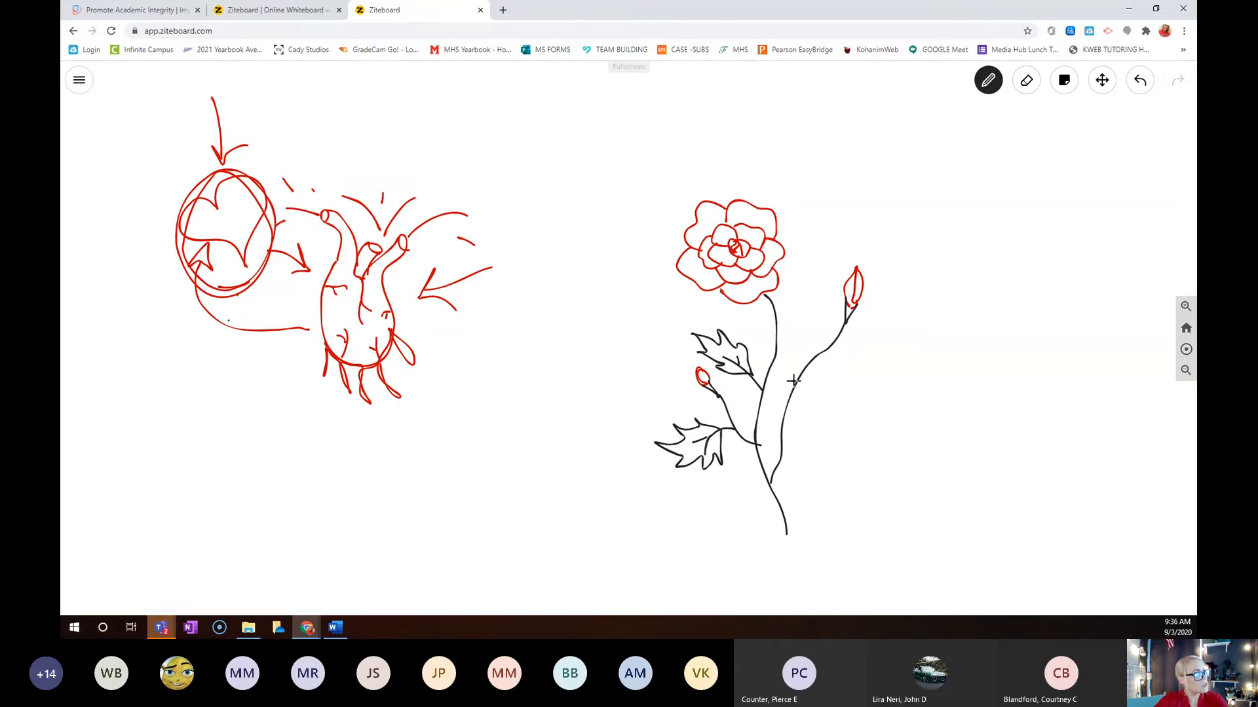
pyautogui.moveTo(793, 371)
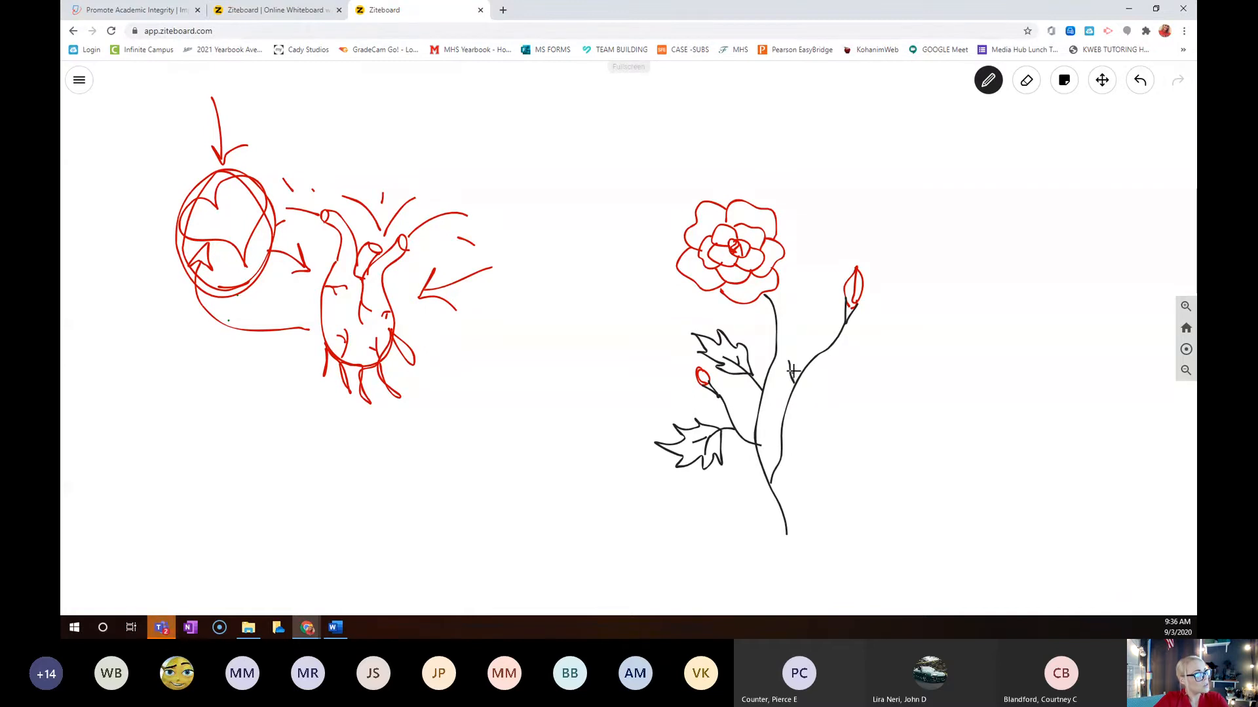
pyautogui.moveTo(758, 324); pyautogui.dragTo(794, 369)
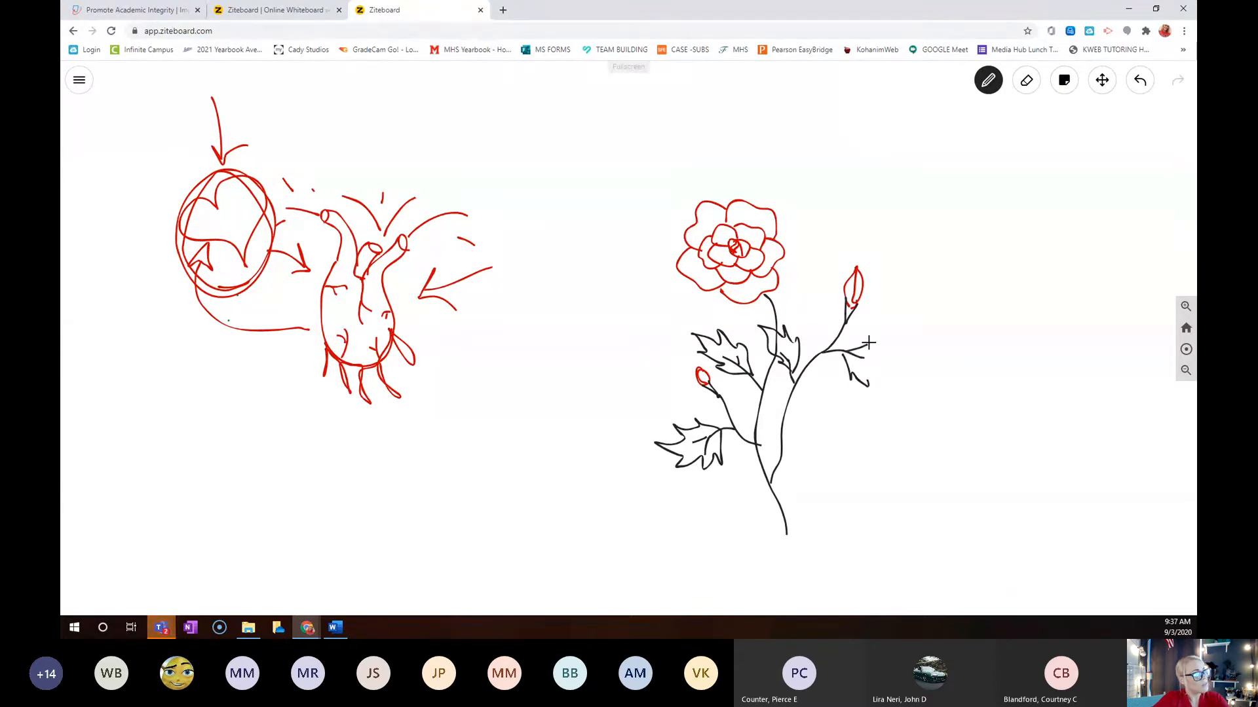
# Step: Add a leaf and thorns on the right branch, then a black ground line beneath the plant
pyautogui.moveTo(866, 345); pyautogui.dragTo(907, 370)
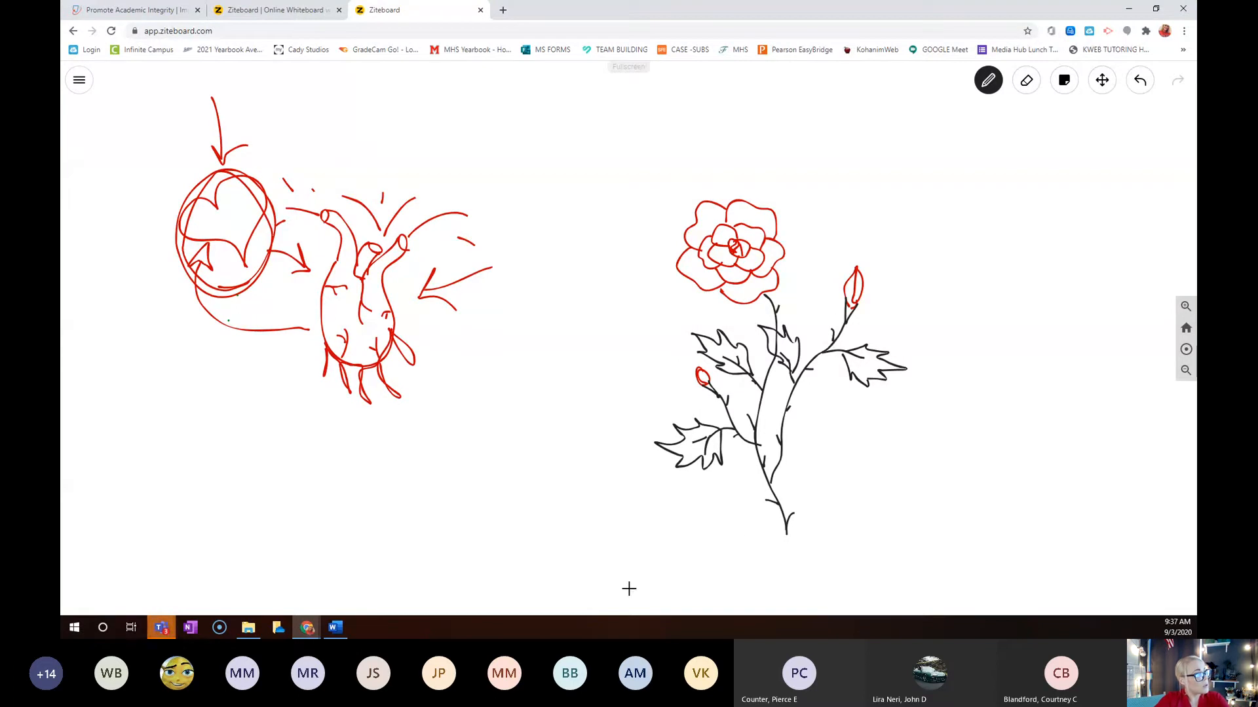
pyautogui.moveTo(632, 588); pyautogui.dragTo(817, 526)
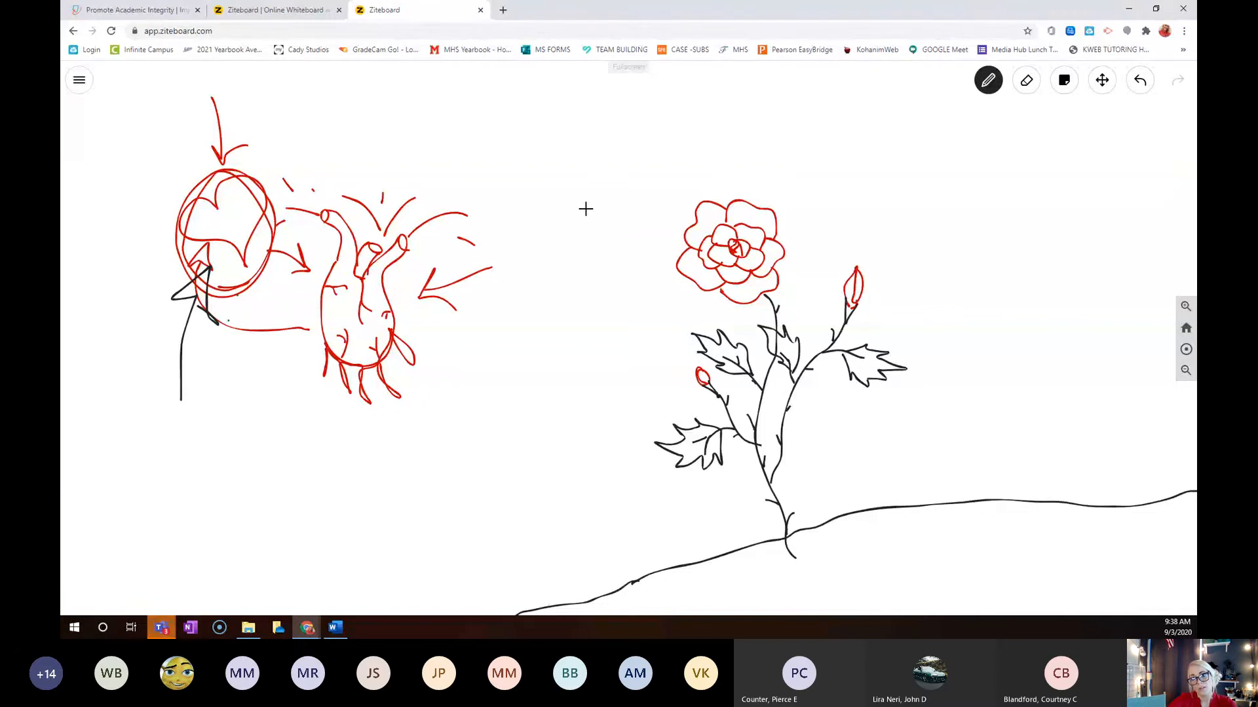
pyautogui.moveTo(908, 254)
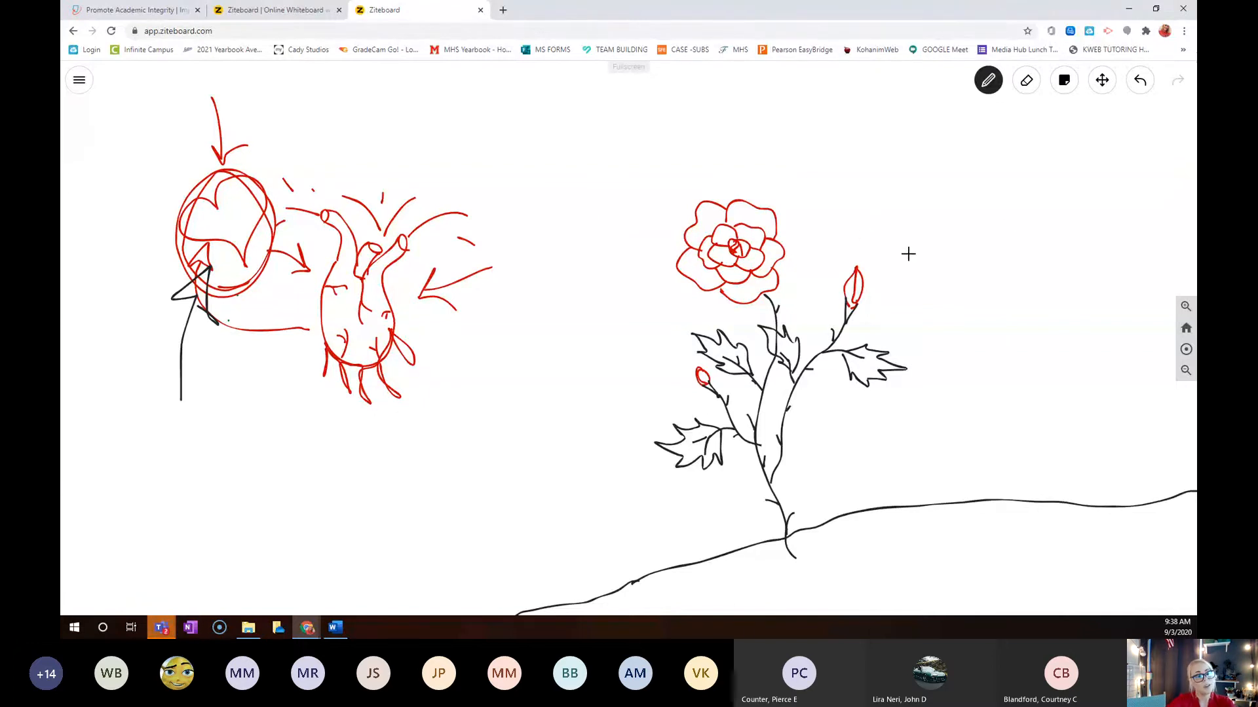
pyautogui.moveTo(922, 409)
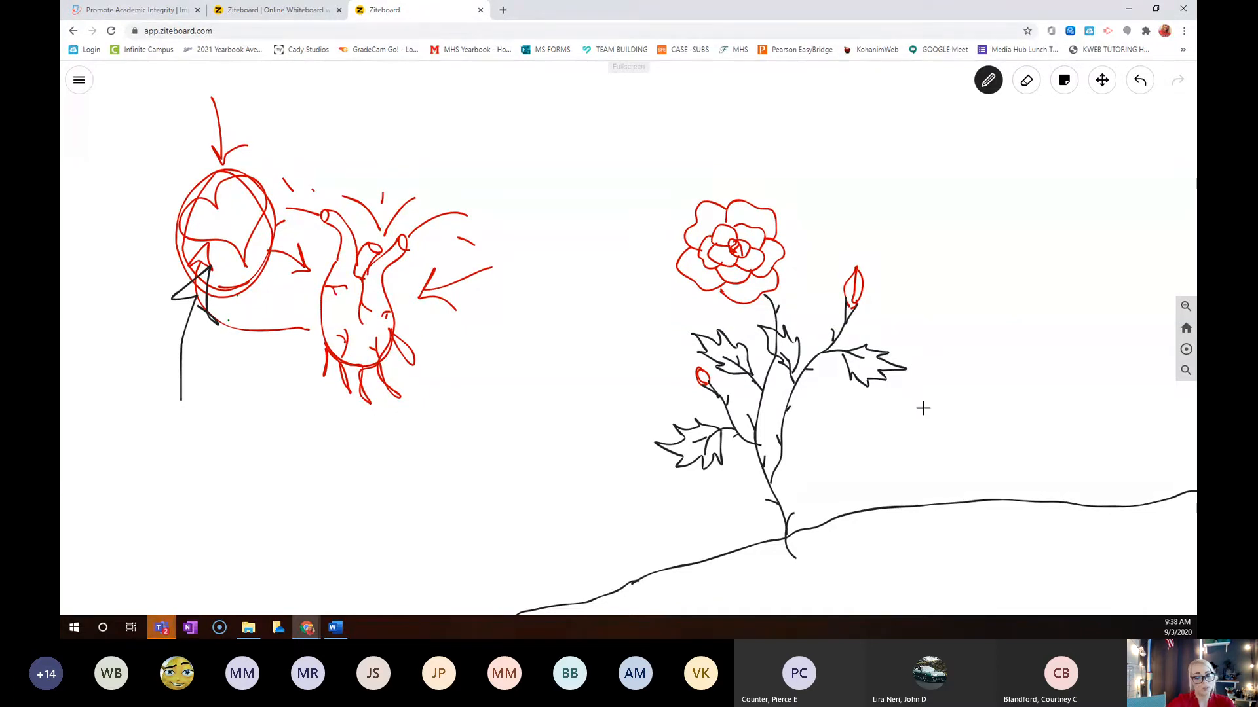
pyautogui.moveTo(898, 531)
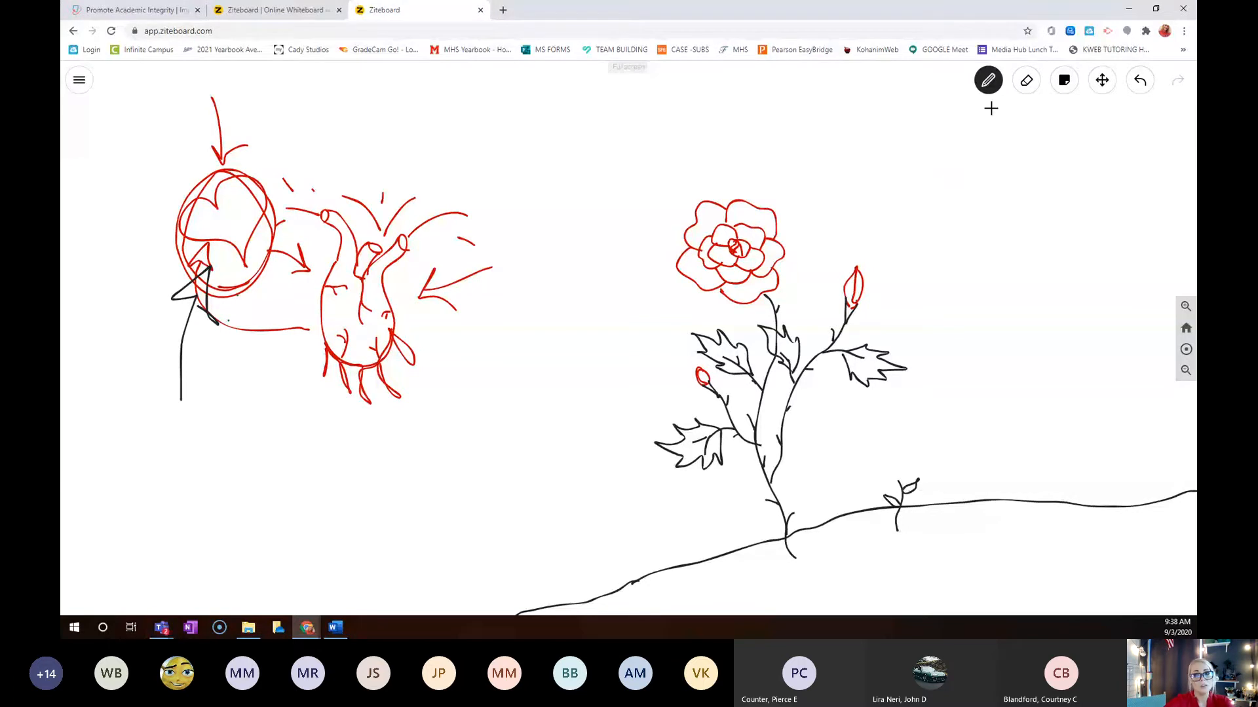
# Step: Switch the pen back to red for a small bud atop the ground sprout
pyautogui.click(988, 80)
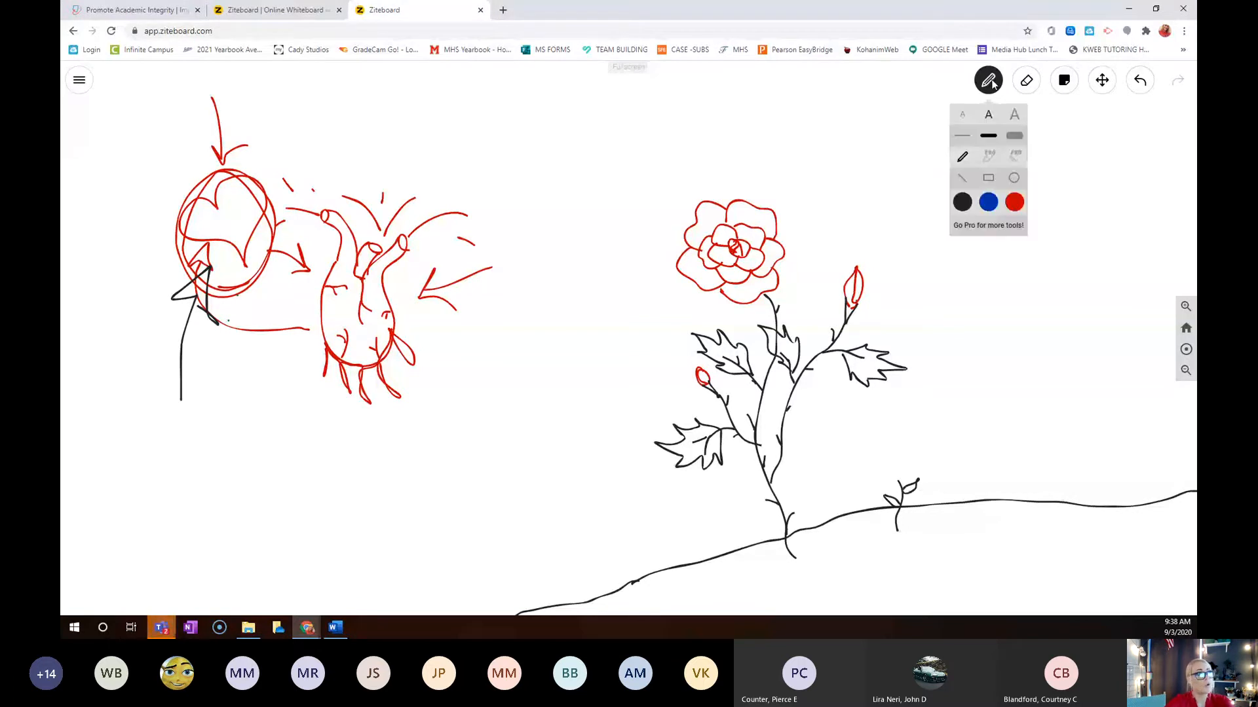
pyautogui.click(987, 80)
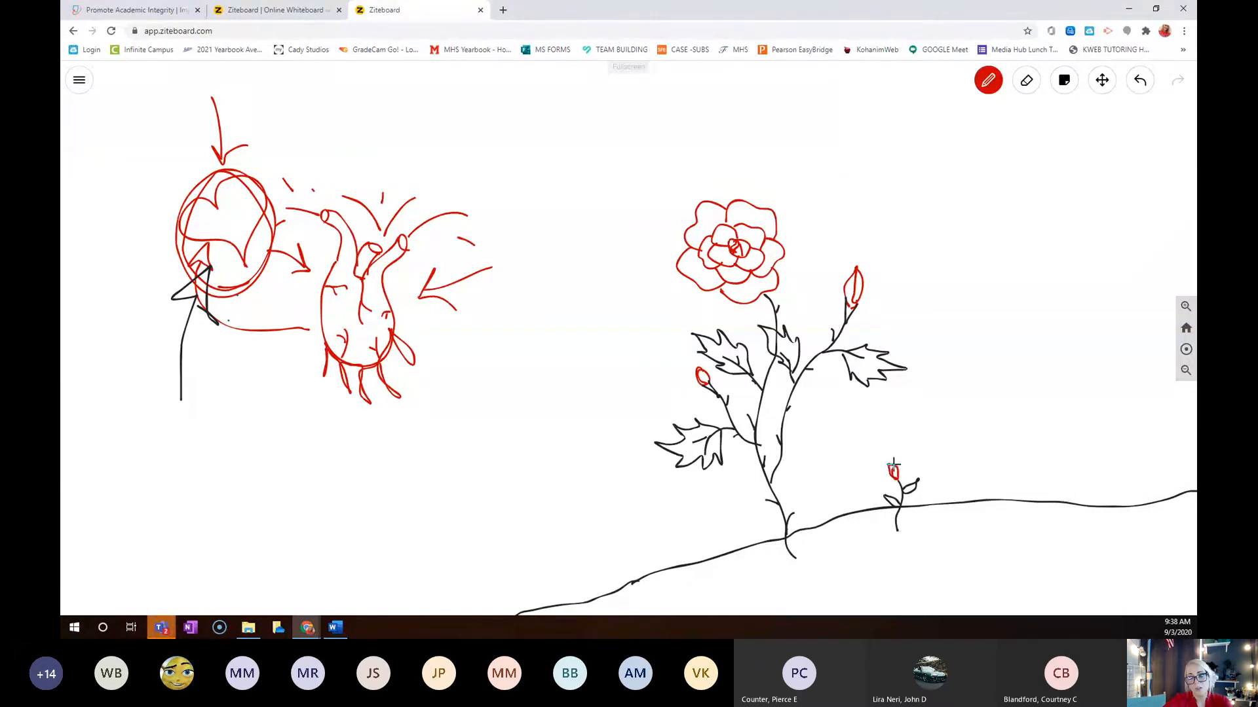
pyautogui.moveTo(969, 358)
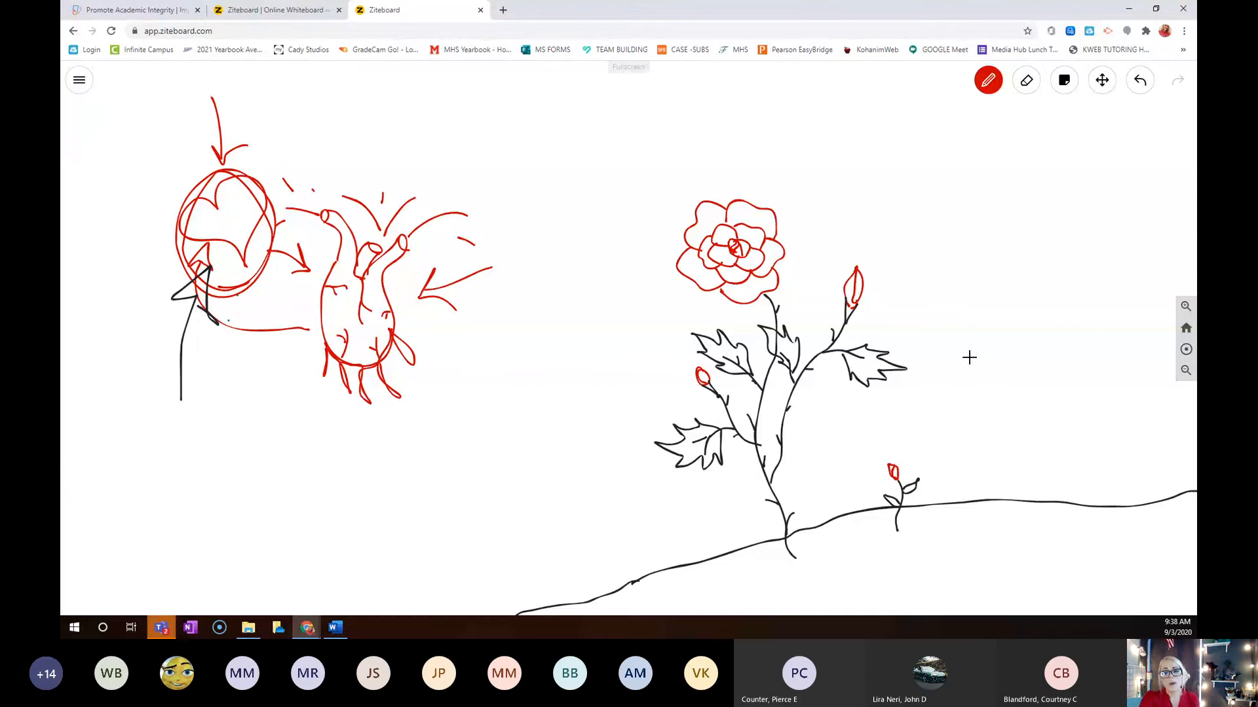